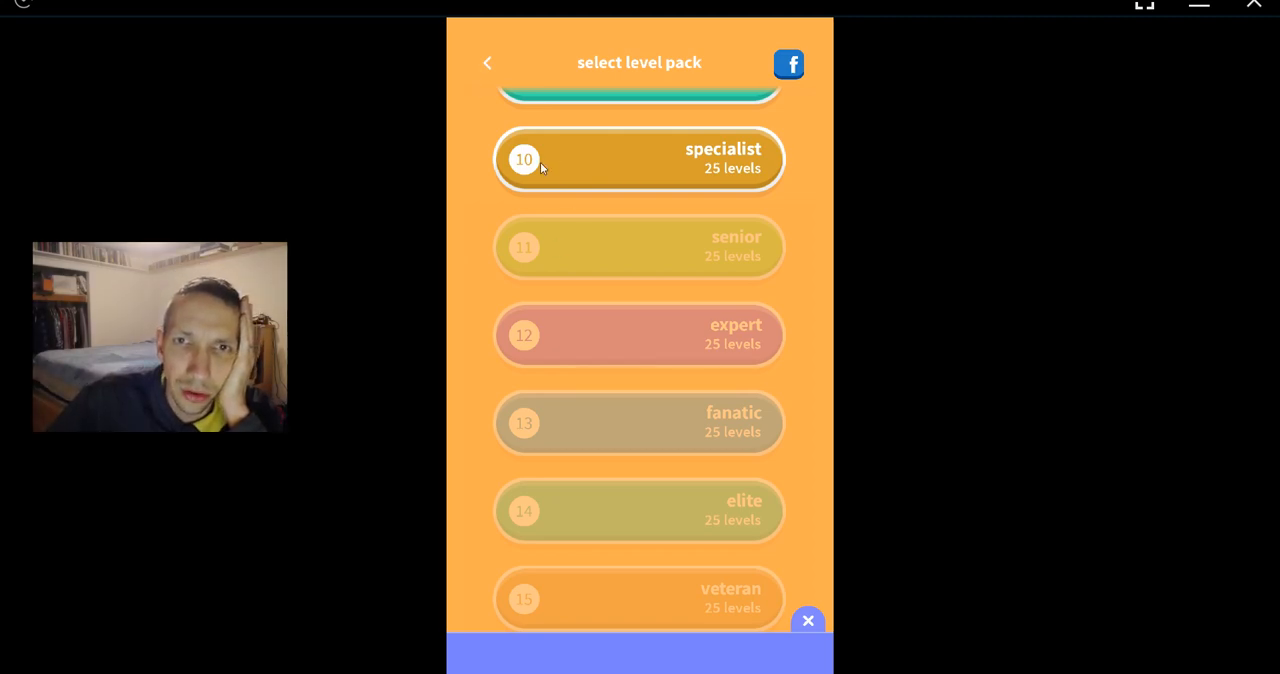
Step: Start level 105 'farm animals' from the specialist level pack
left_click(640, 160)
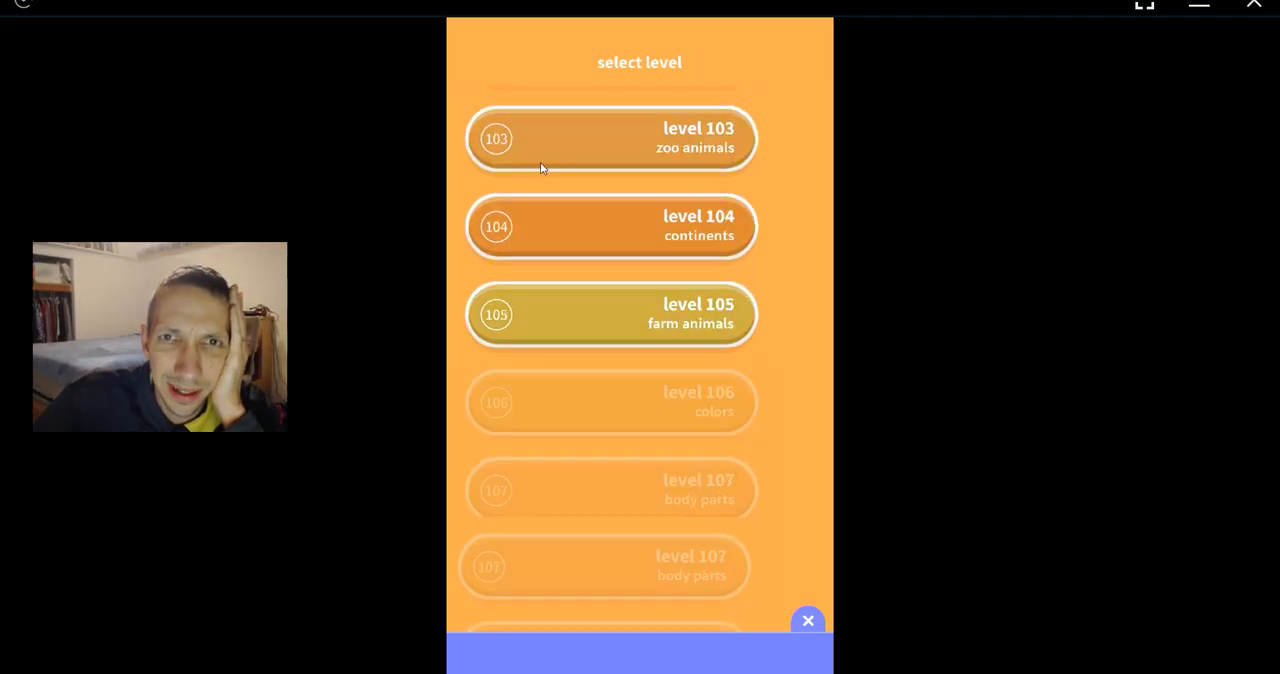
left_click(612, 314)
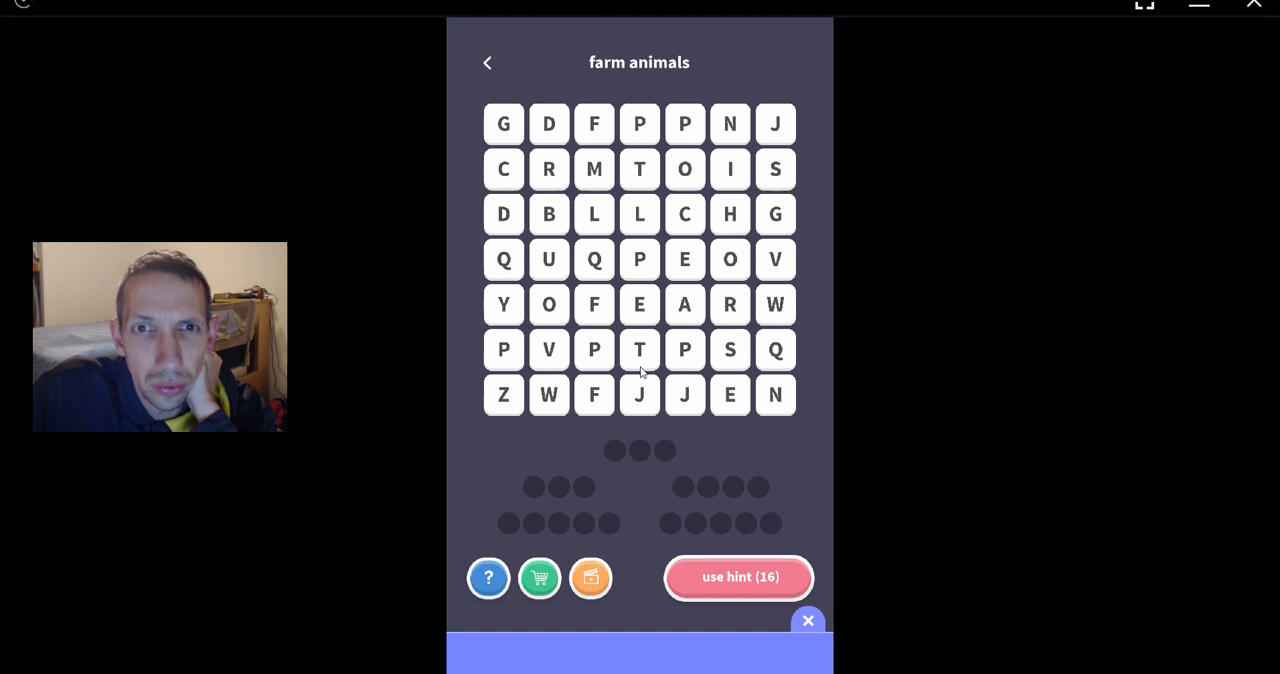
left_click(640, 260)
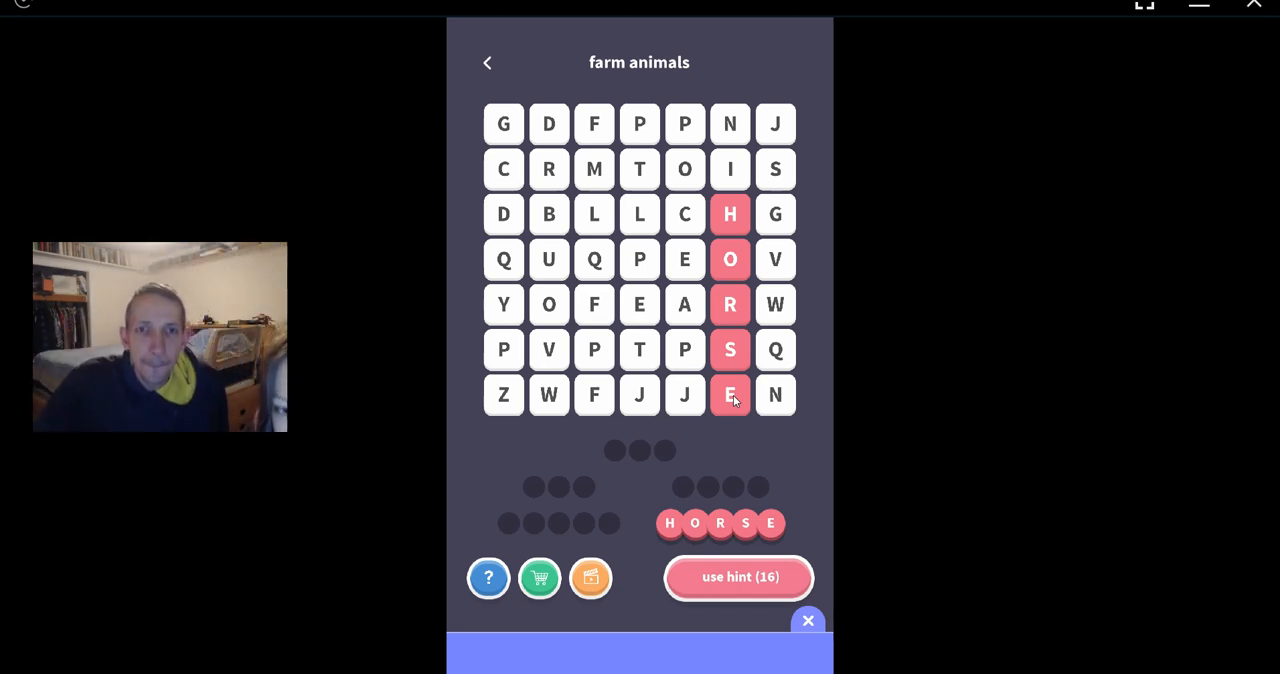
mouse_move(644, 408)
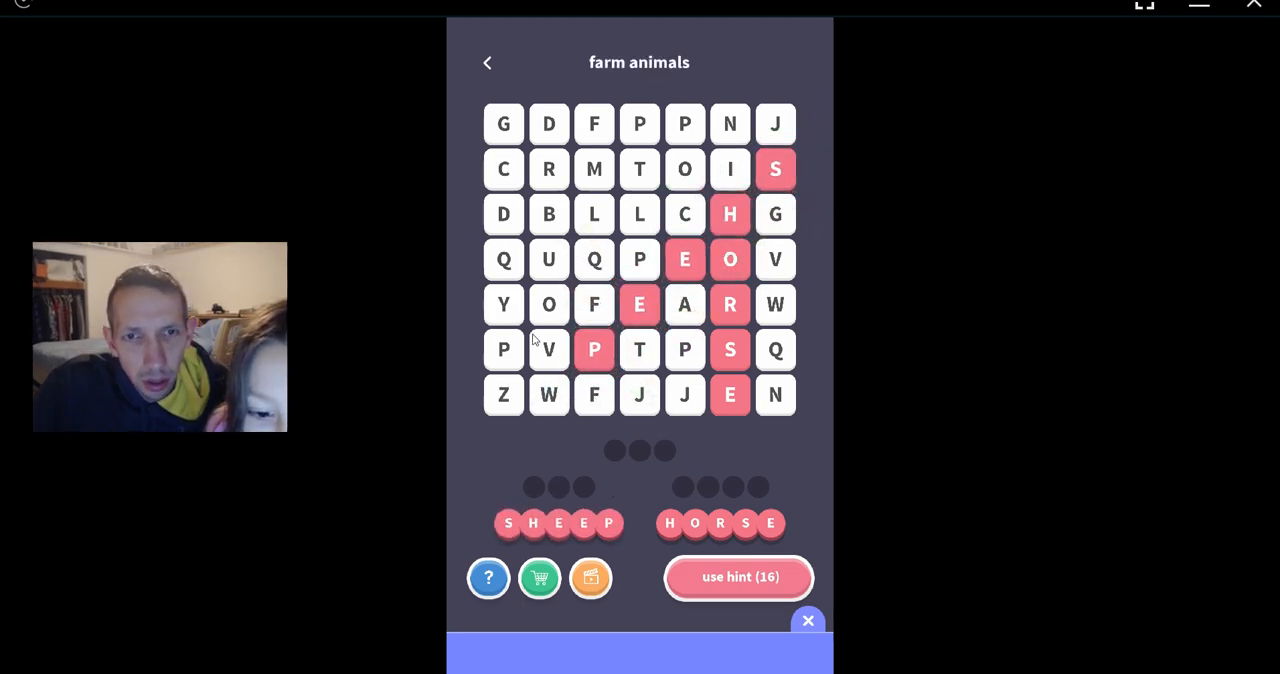
mouse_move(600, 372)
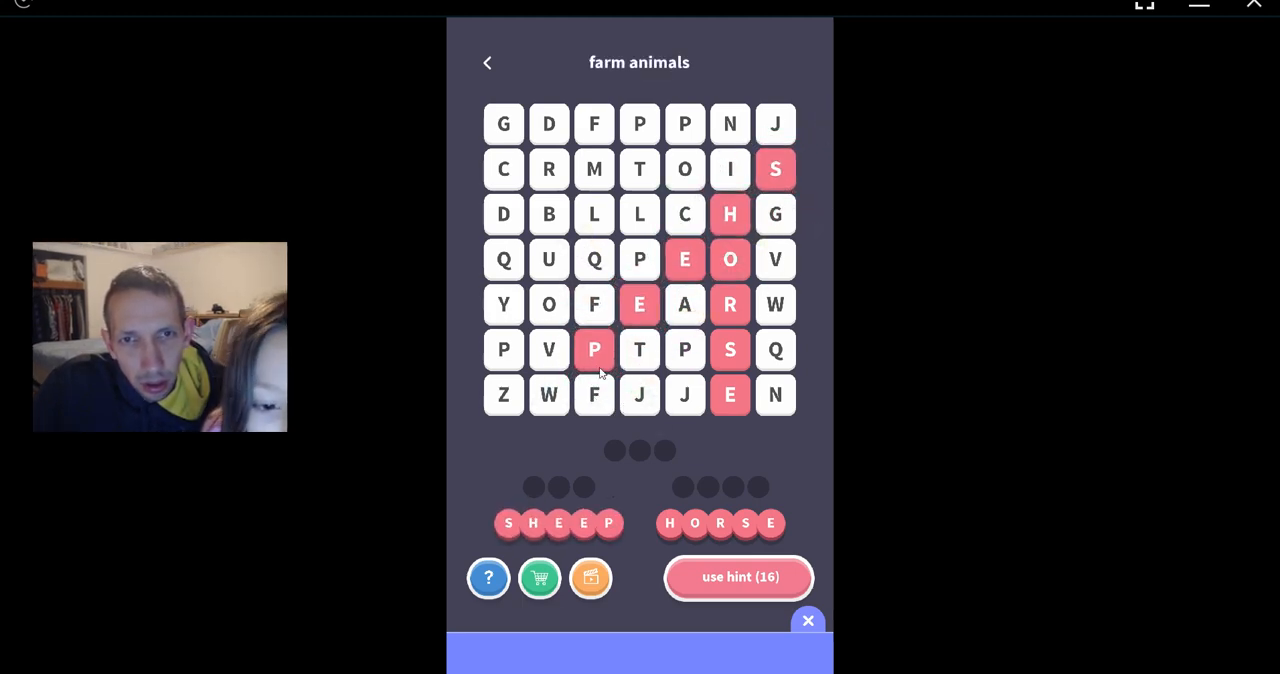
mouse_move(668, 378)
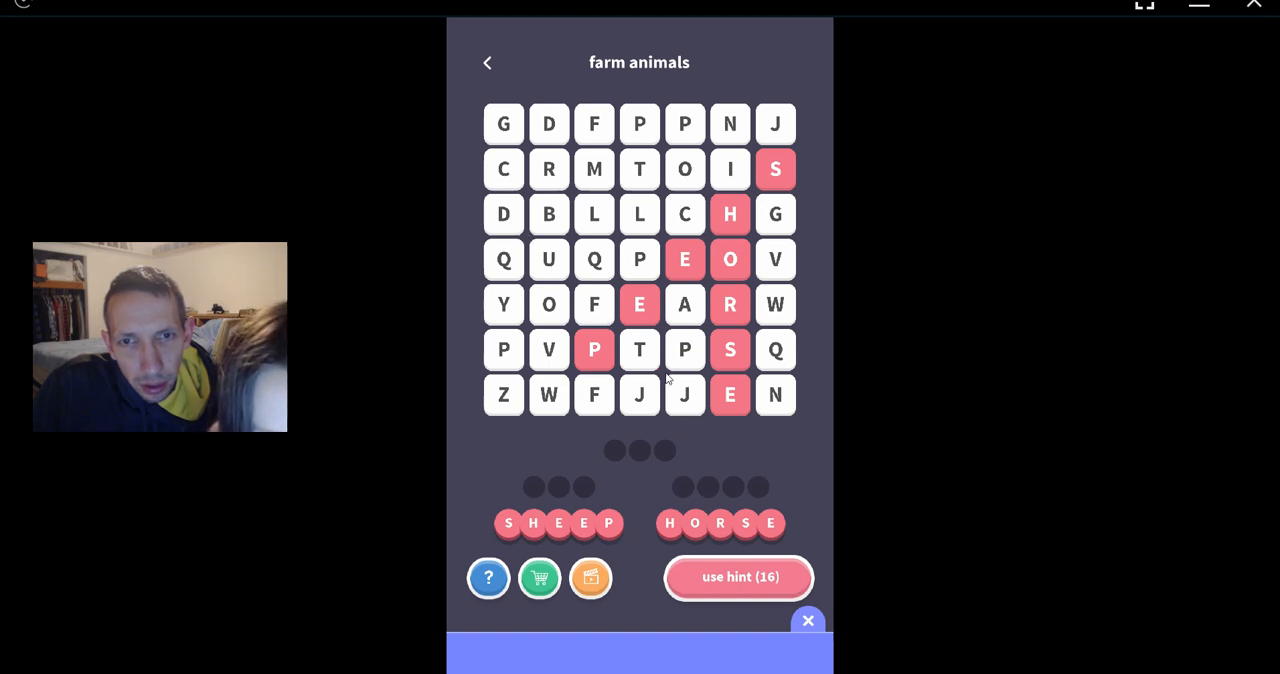
mouse_move(562, 240)
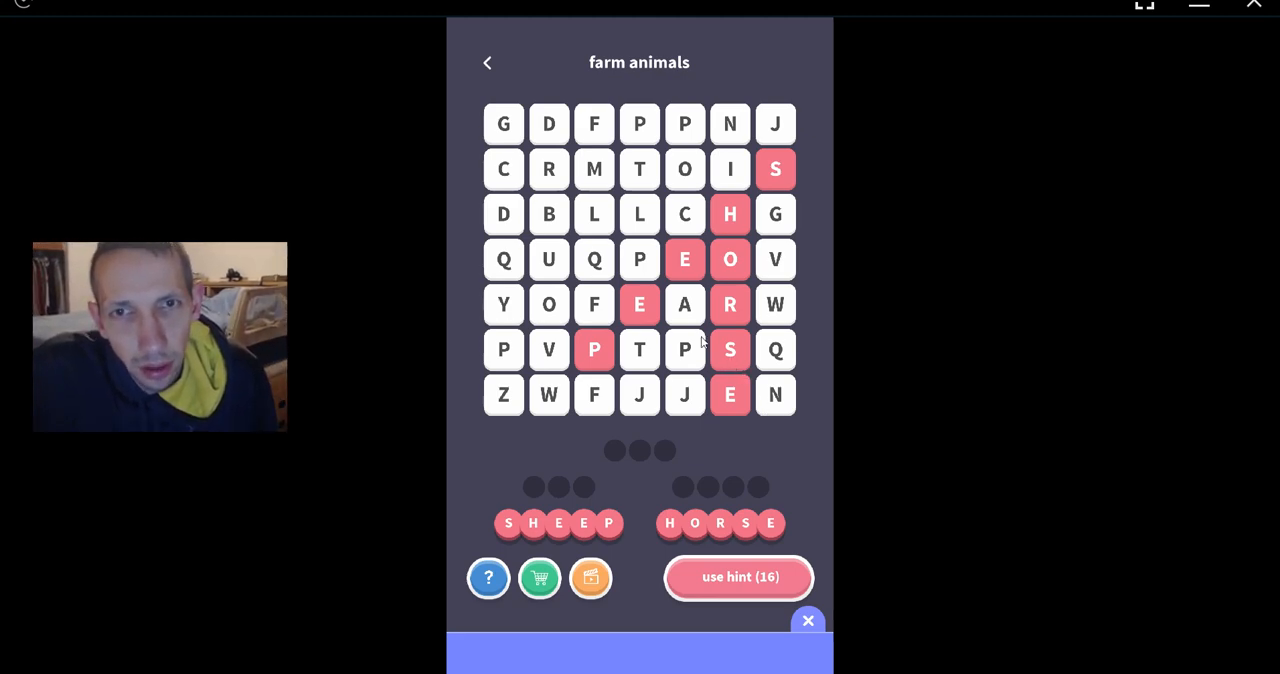
mouse_move(558, 184)
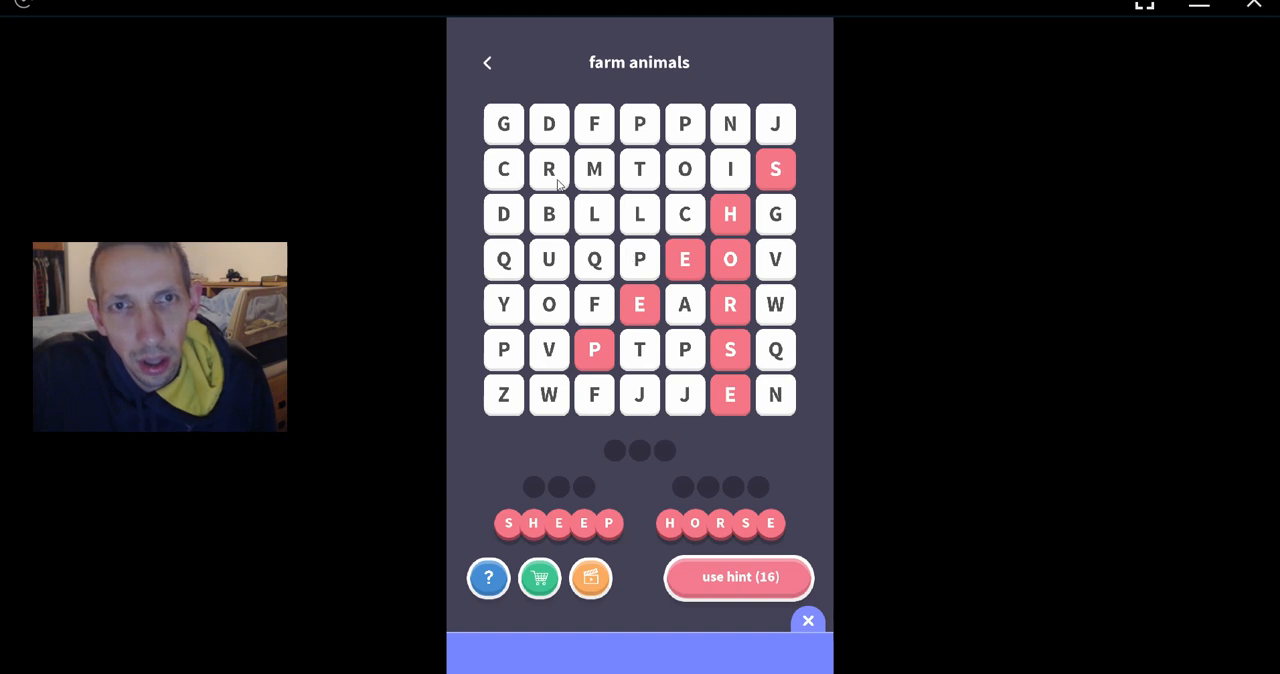
mouse_move(670, 264)
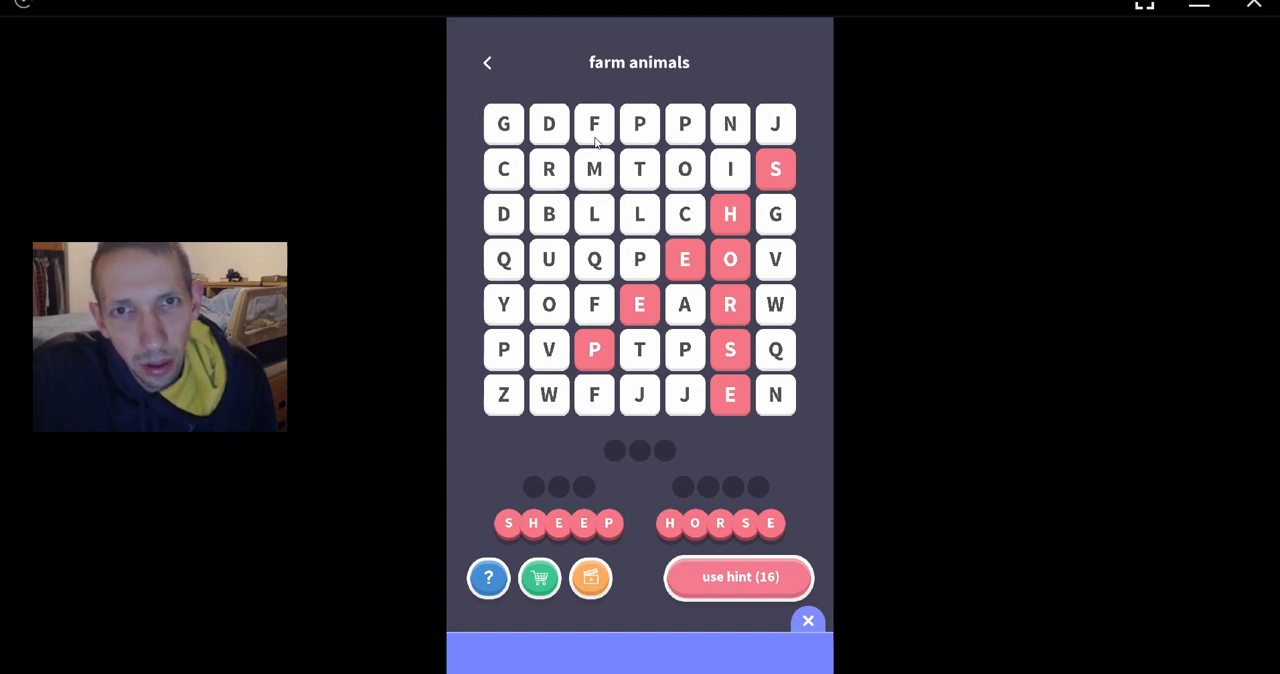
Step: Mark COW diagonally across the grid and start marking PIG
left_click_drag(684, 214, 776, 304)
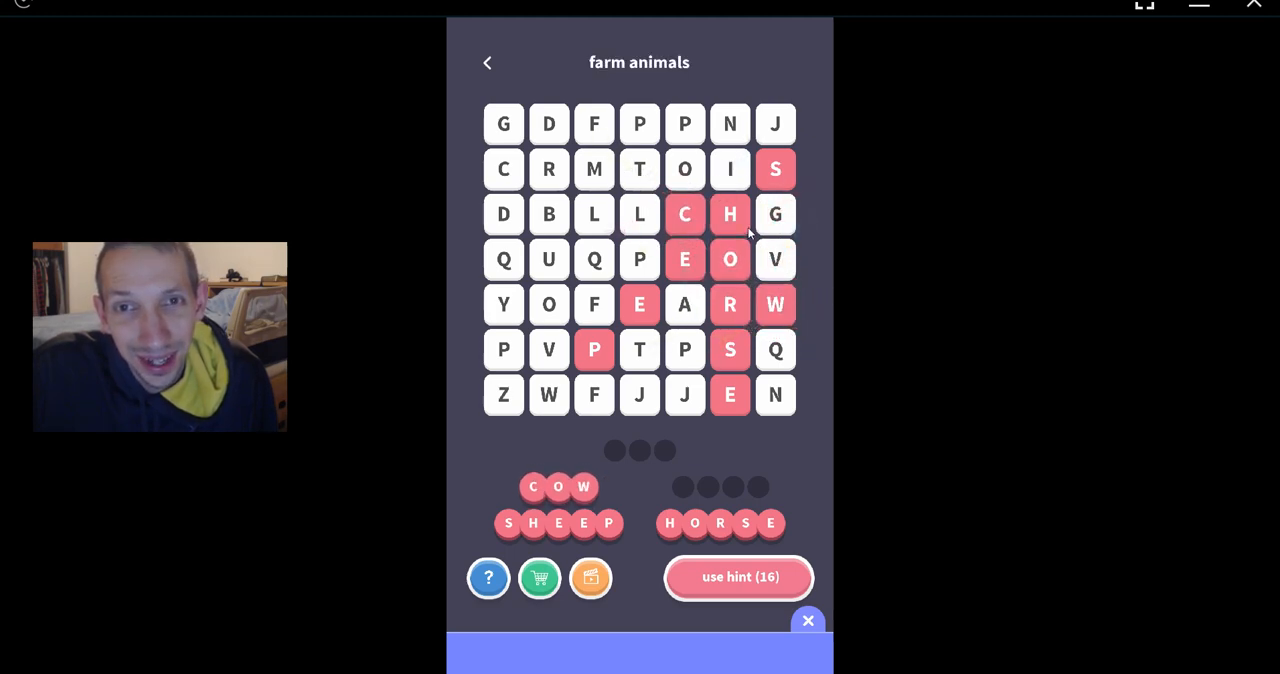
left_click(684, 124)
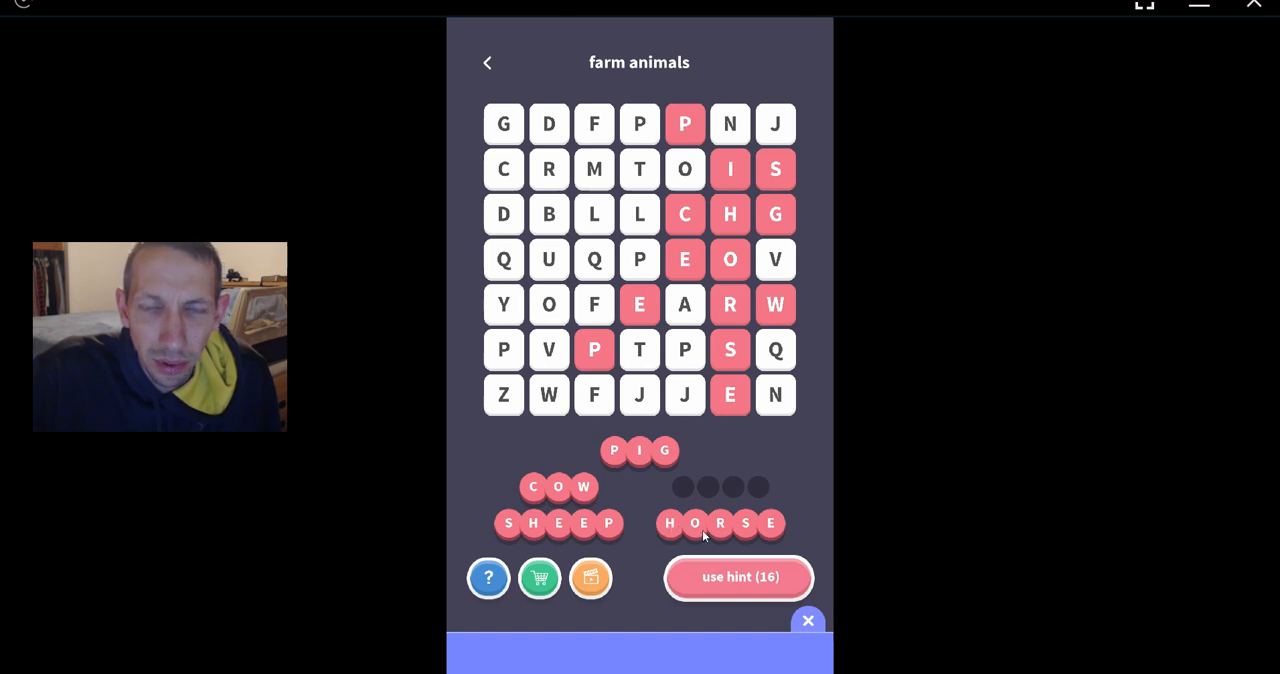
mouse_move(628, 446)
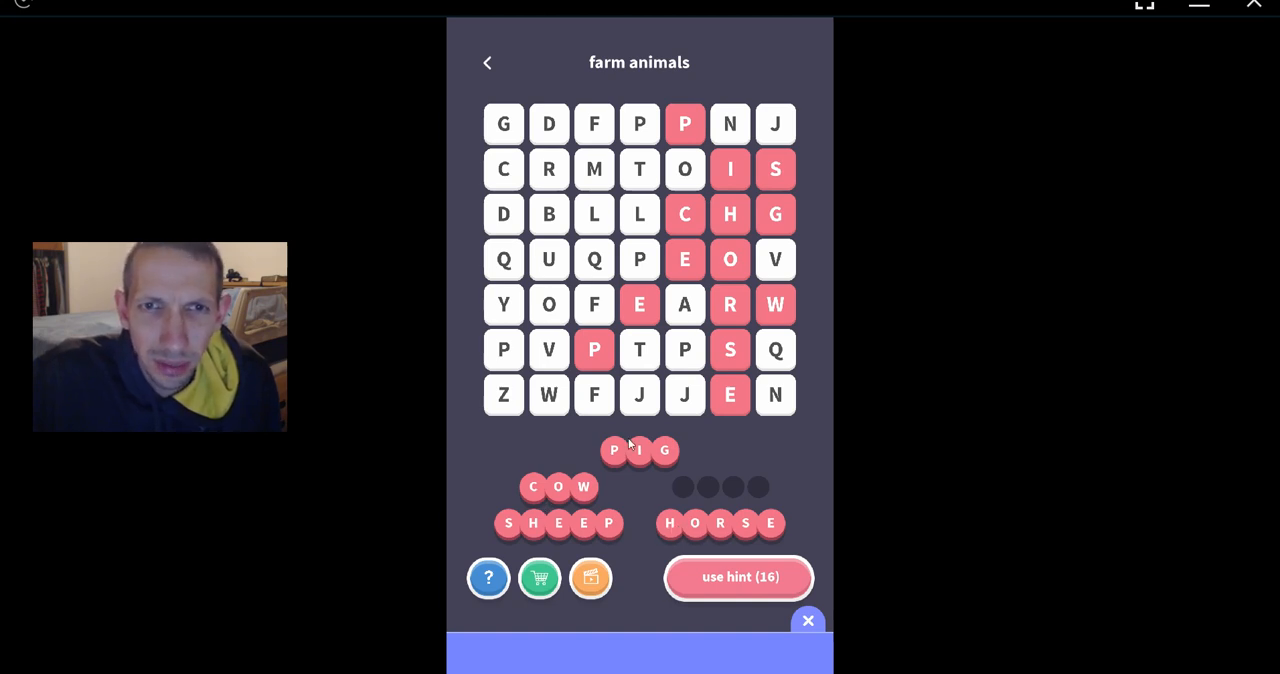
mouse_move(536, 240)
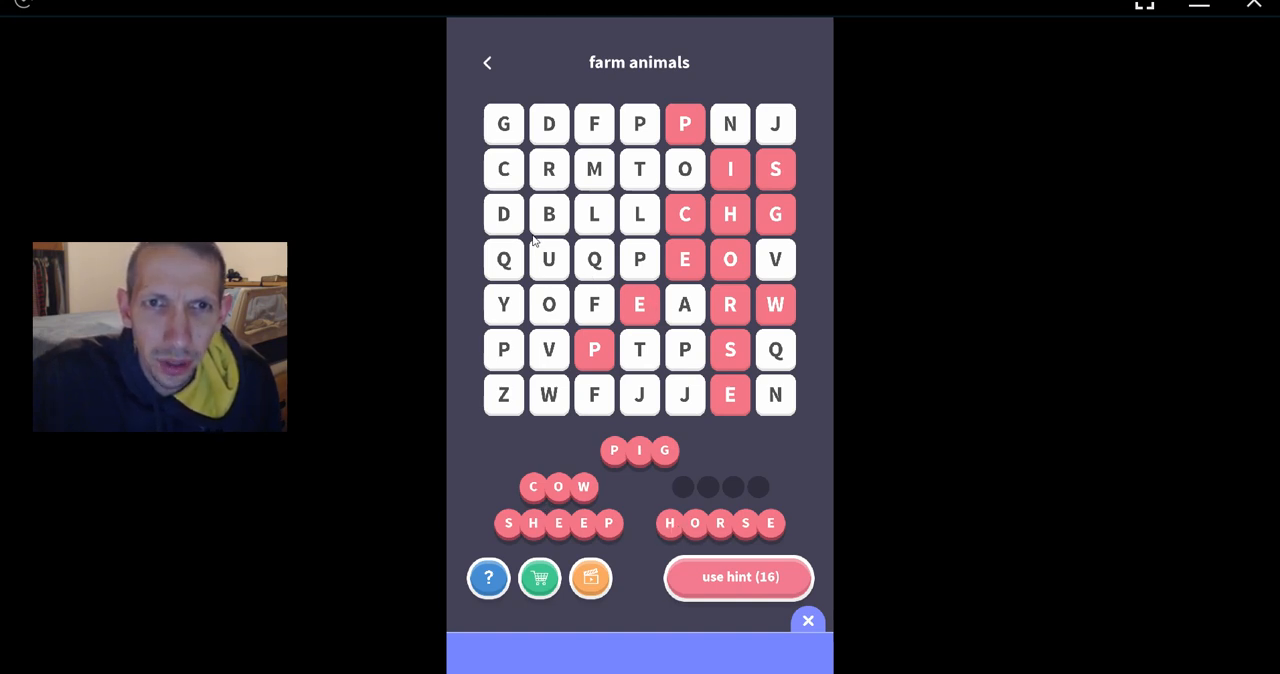
mouse_move(630, 362)
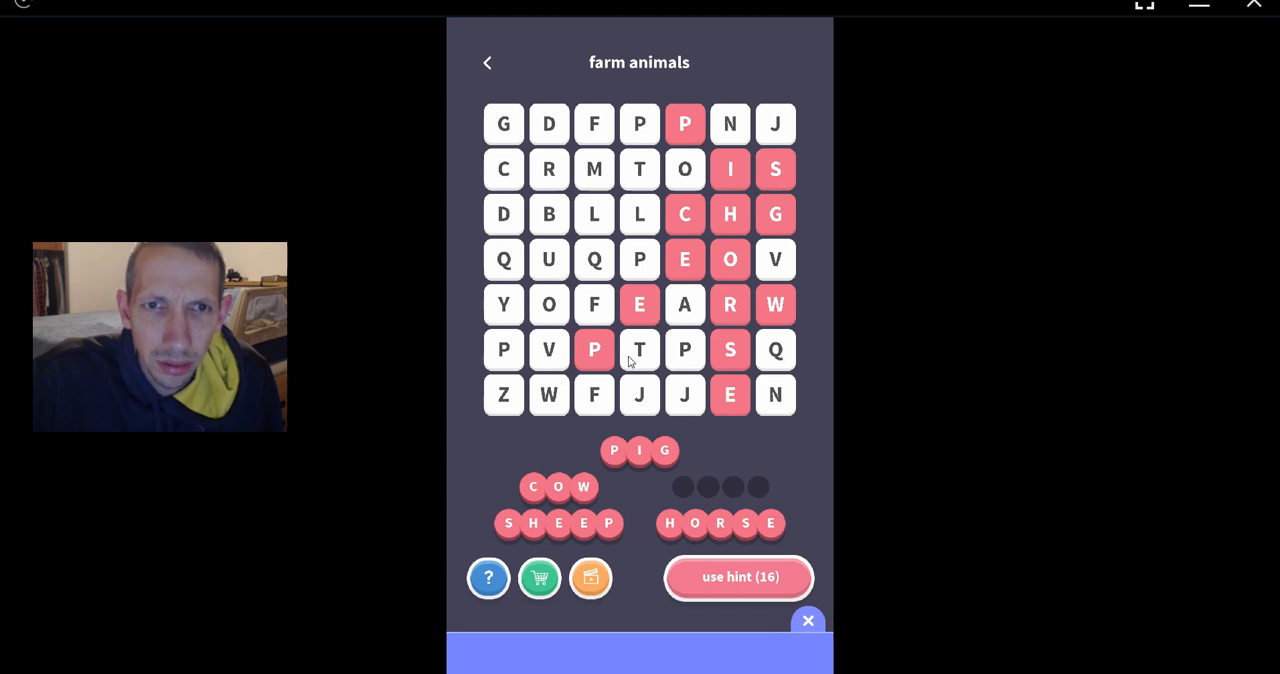
mouse_move(618, 318)
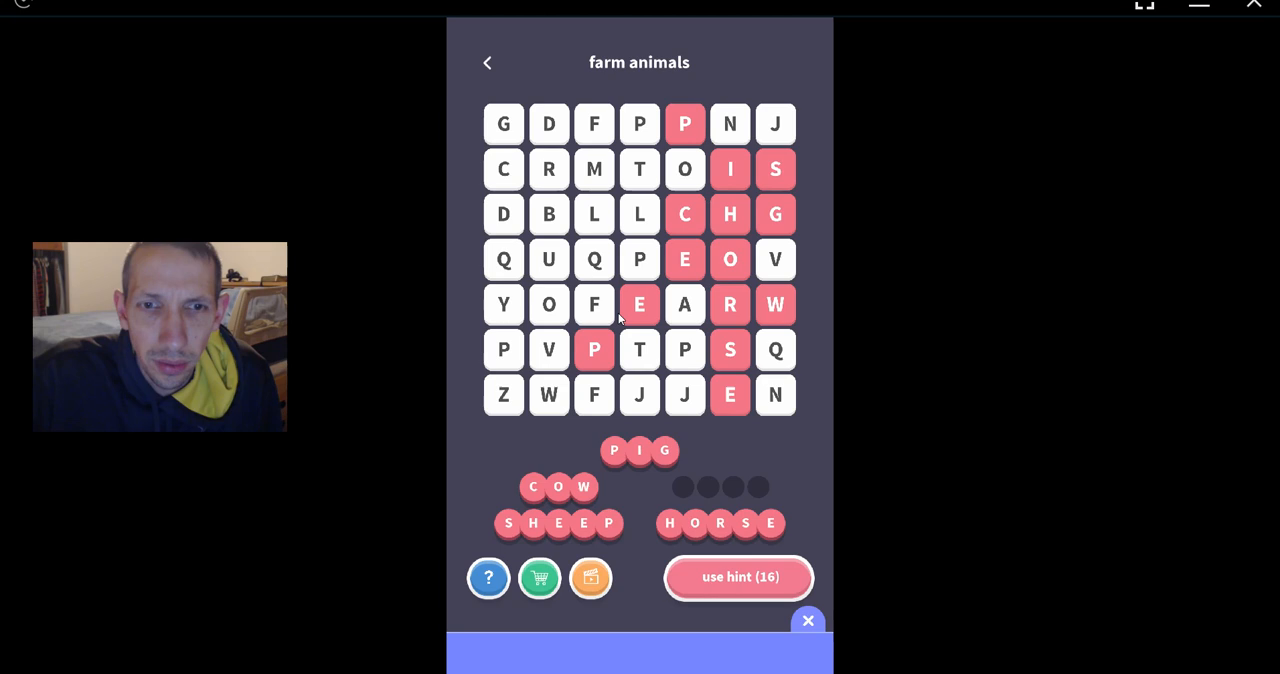
mouse_move(712, 326)
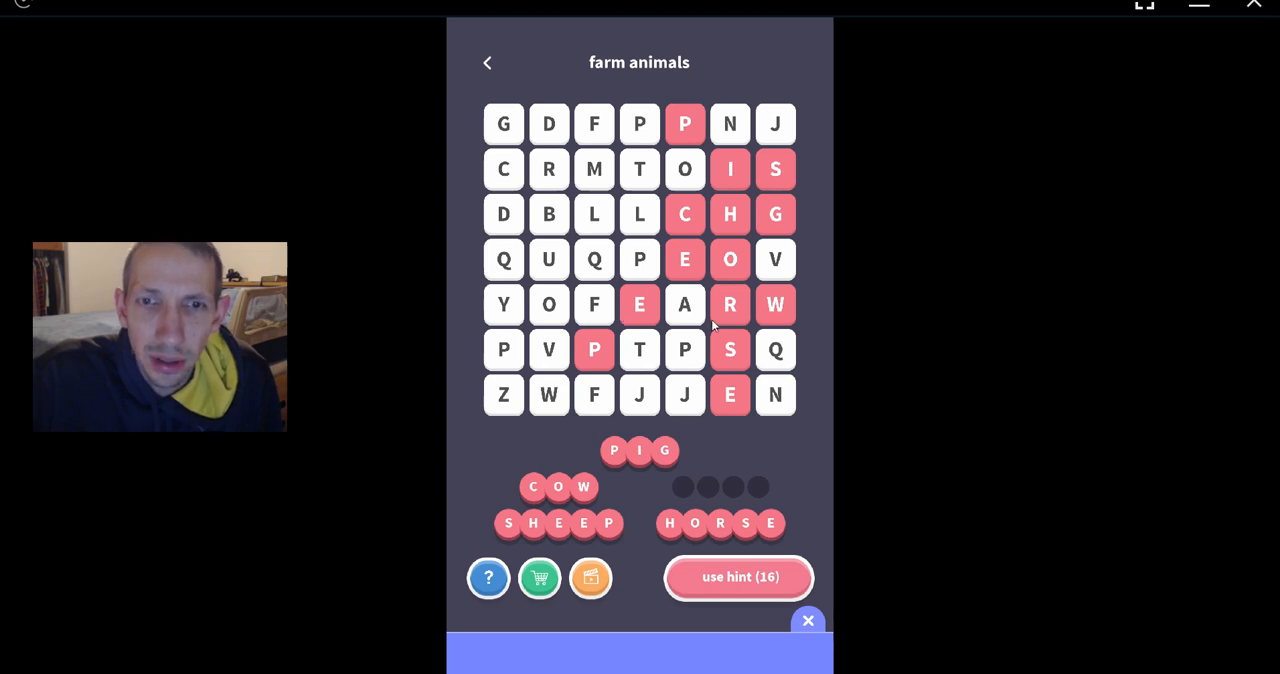
mouse_move(530, 150)
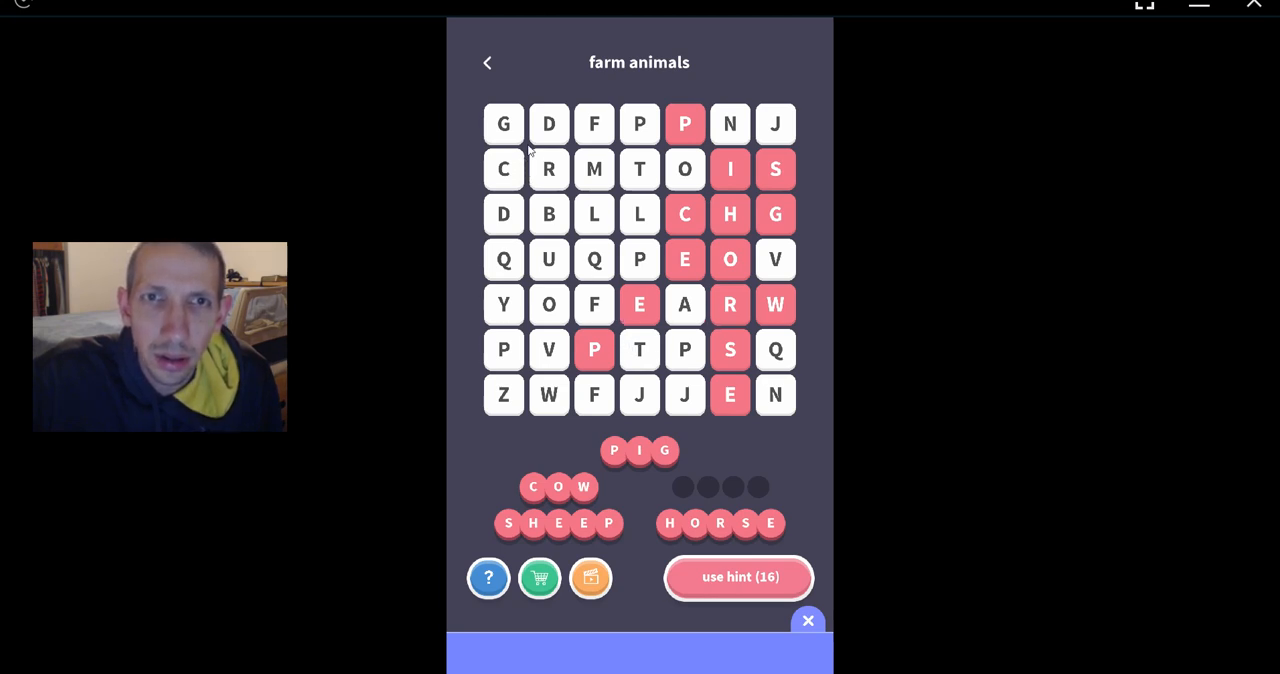
mouse_move(732, 130)
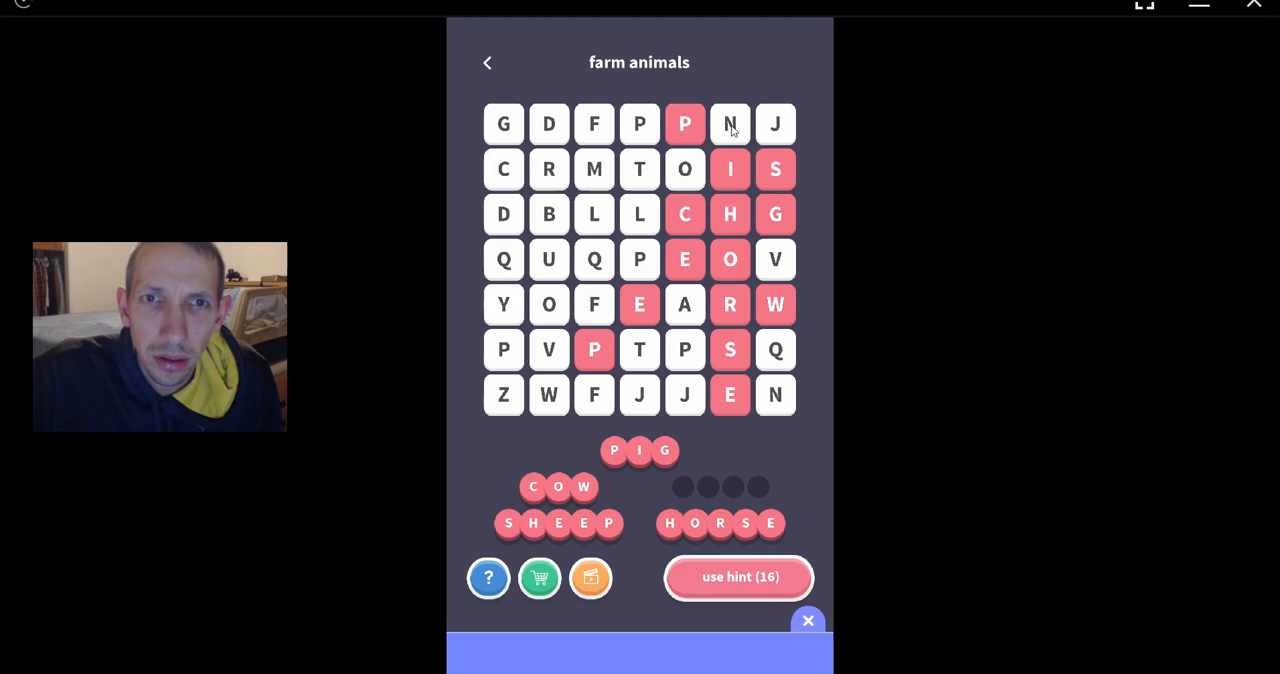
mouse_move(576, 264)
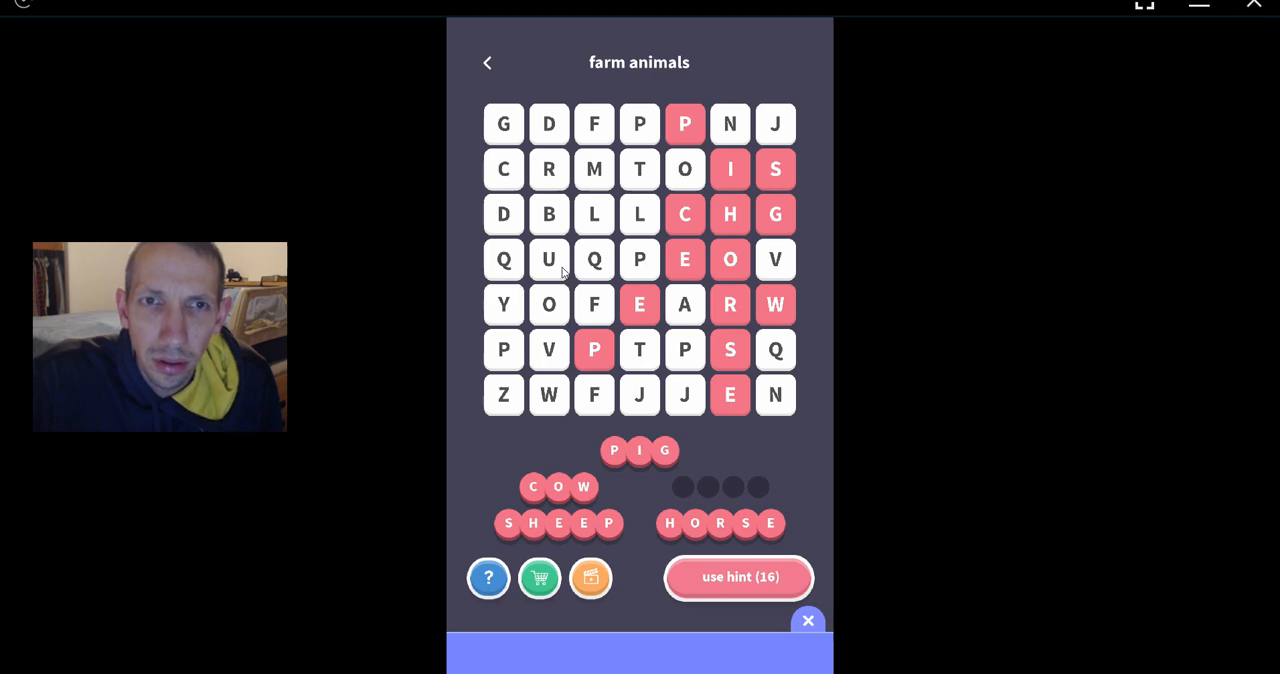
mouse_move(556, 330)
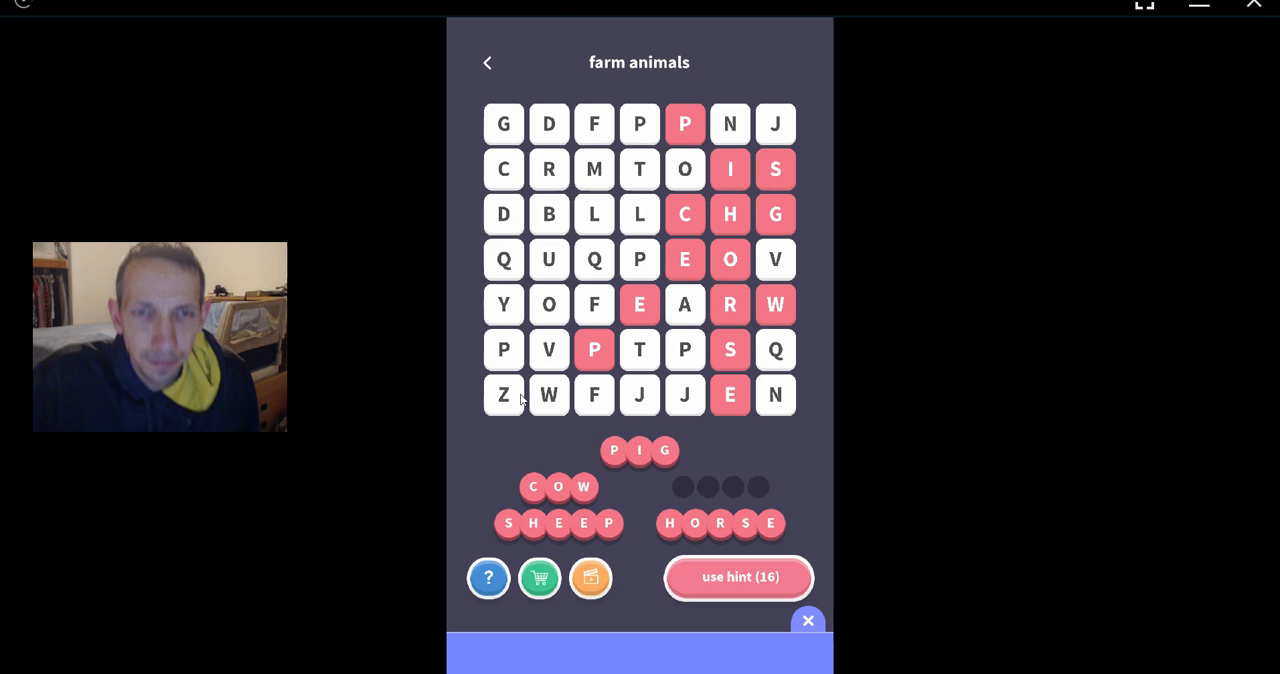
mouse_move(520, 196)
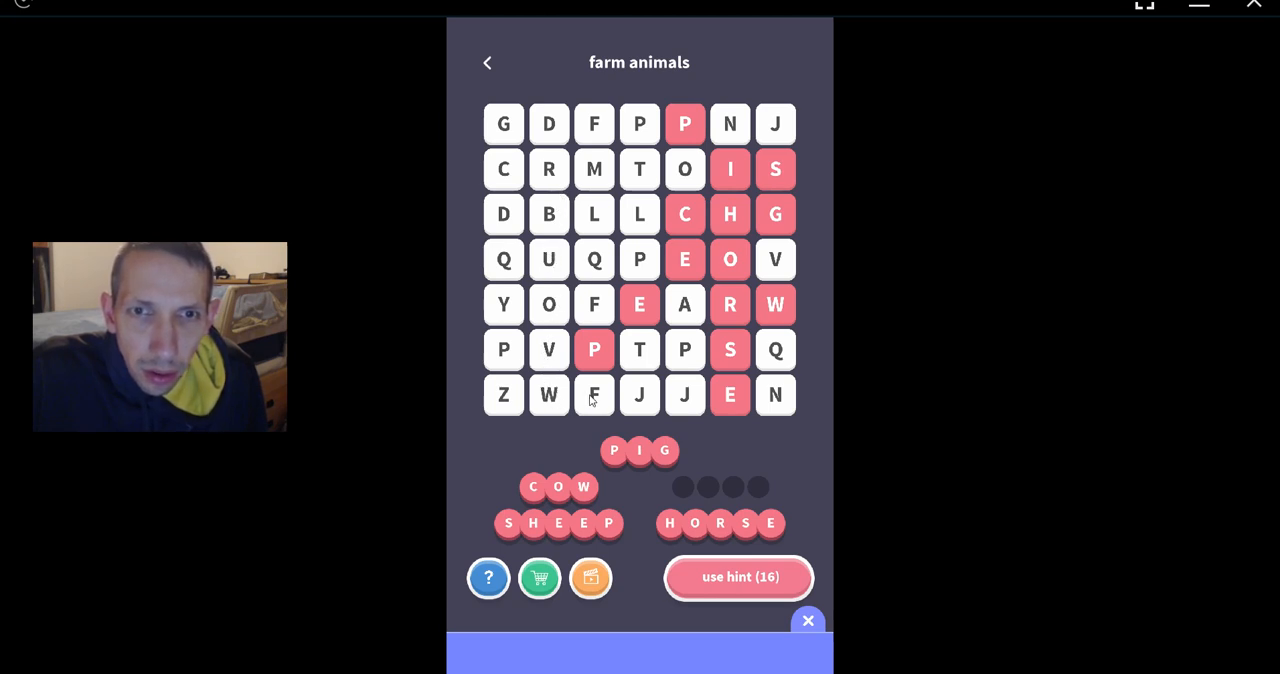
mouse_move(620, 164)
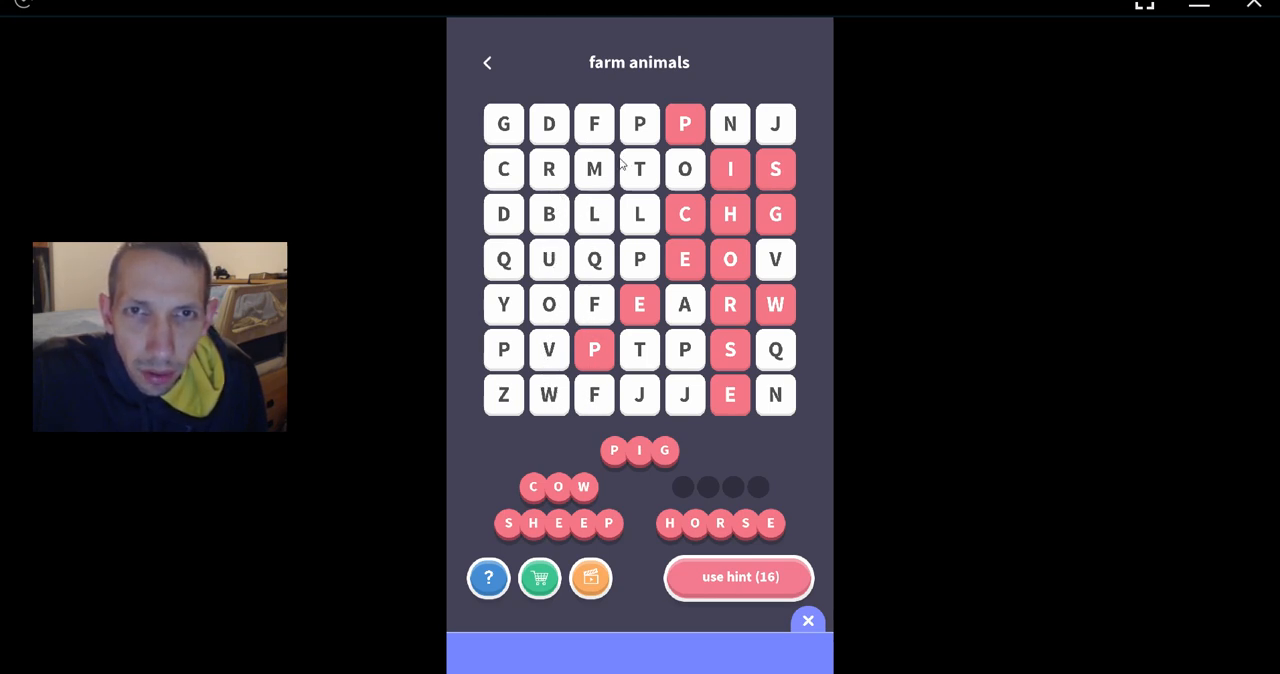
mouse_move(640, 396)
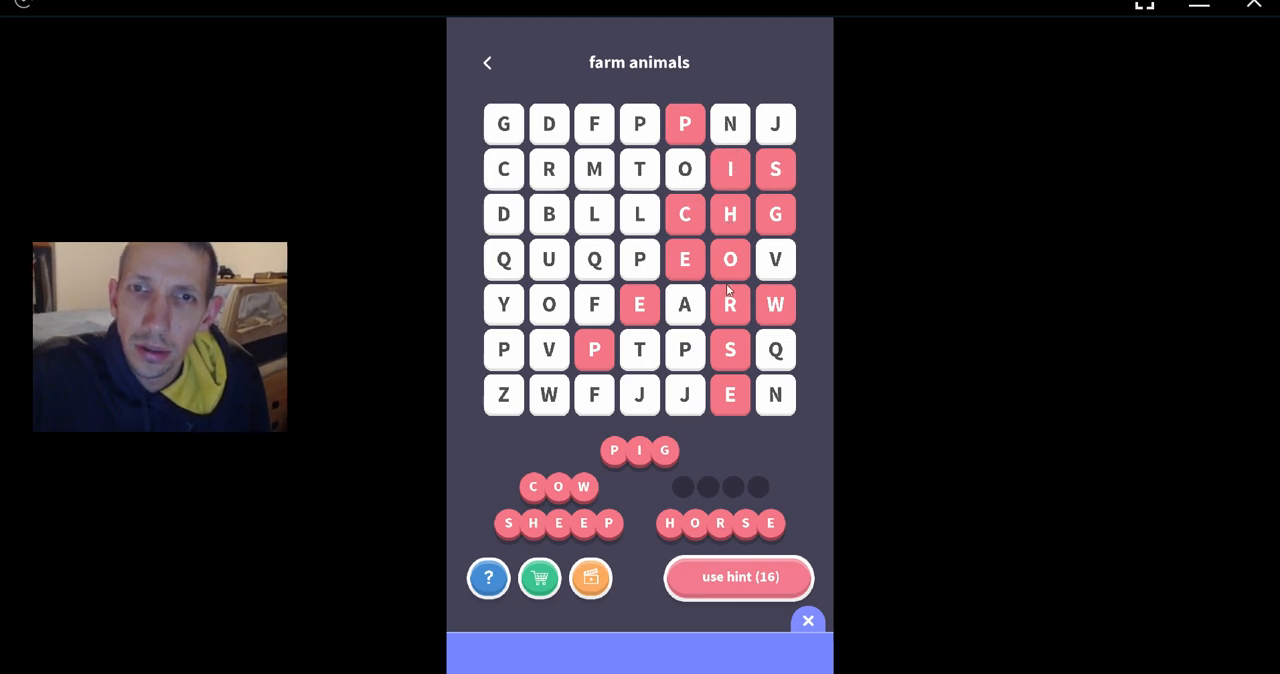
mouse_move(742, 272)
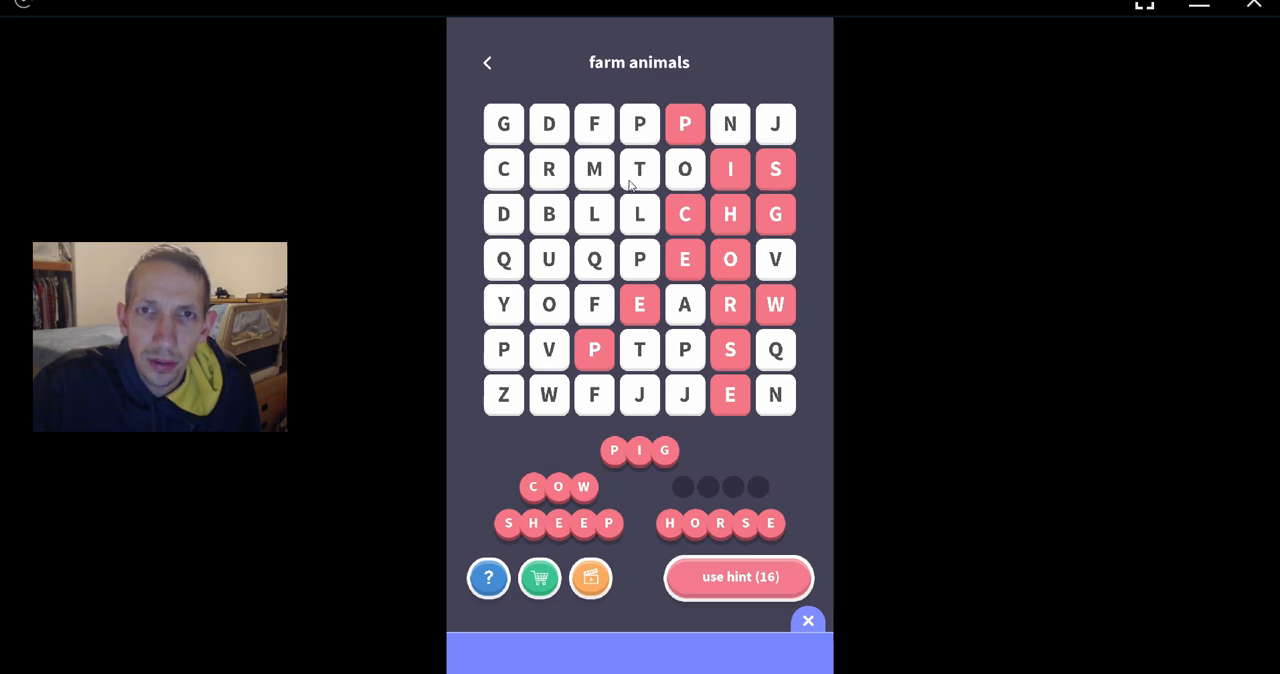
mouse_move(530, 176)
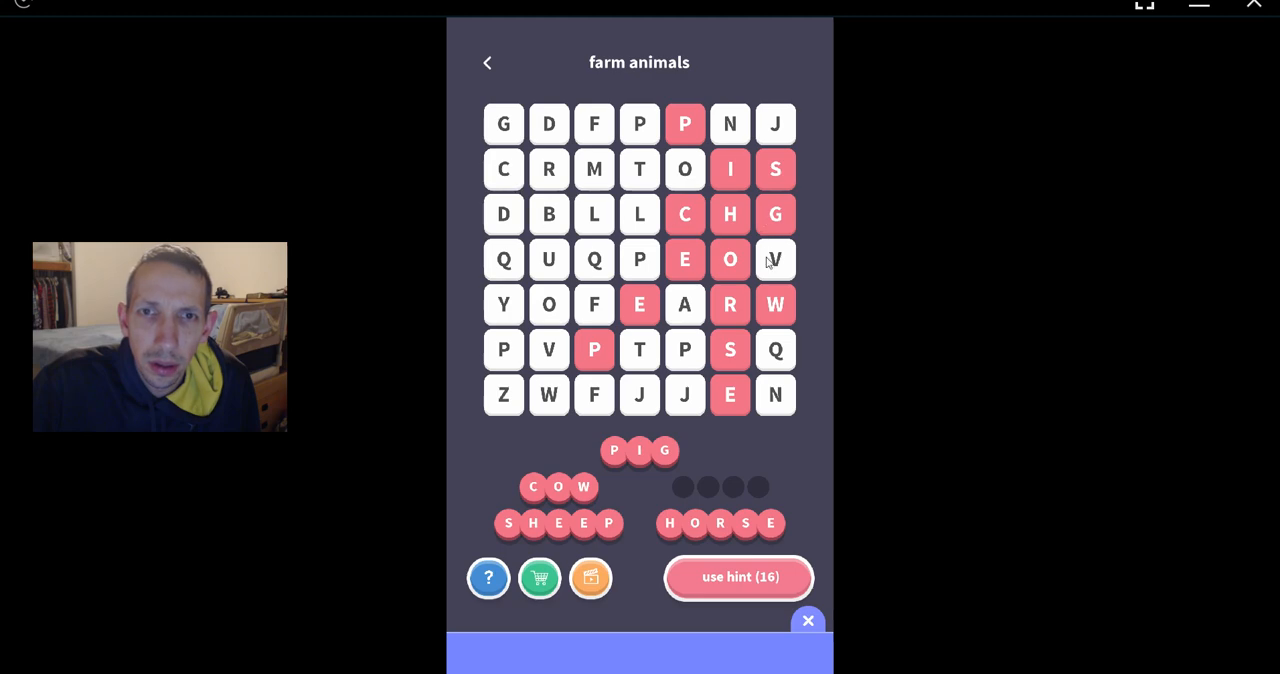
mouse_move(510, 268)
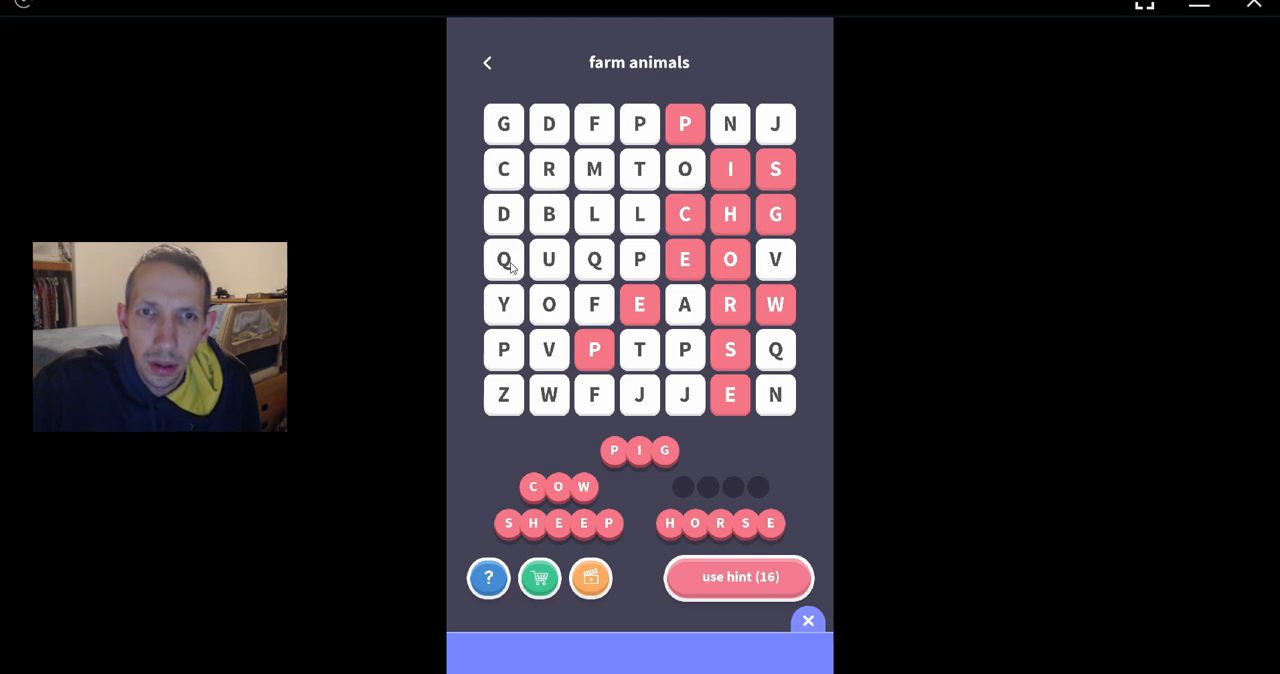
mouse_move(778, 292)
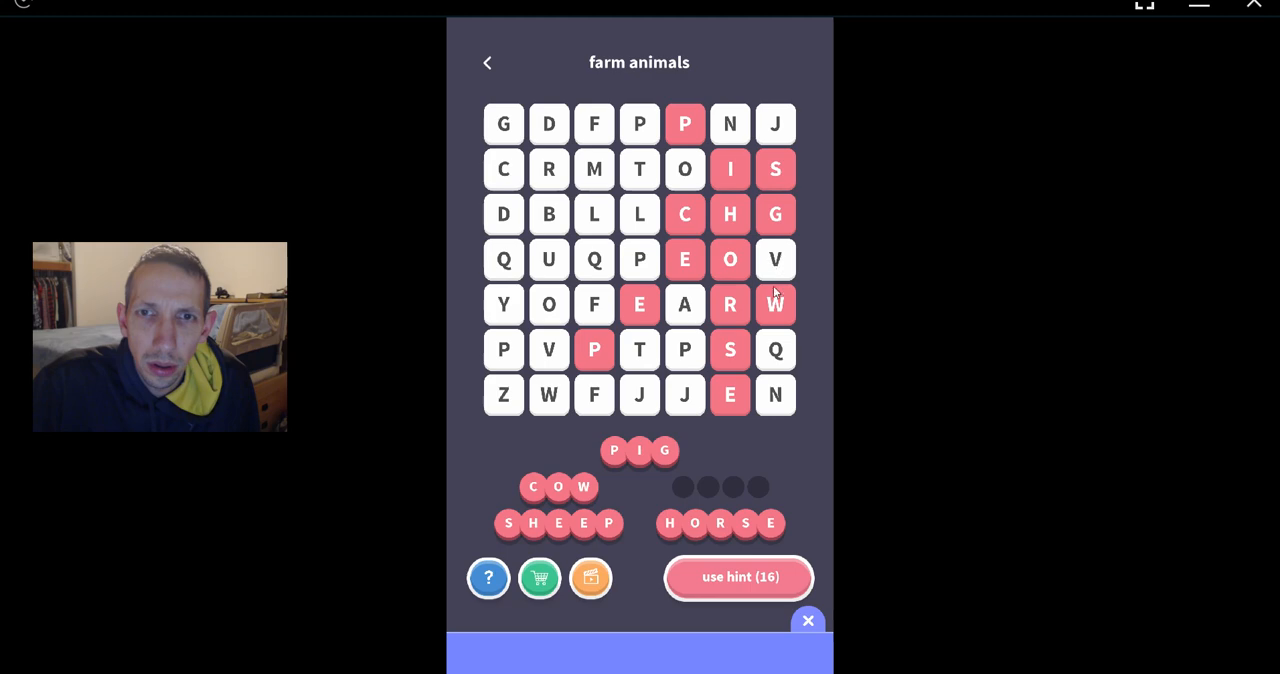
mouse_move(770, 304)
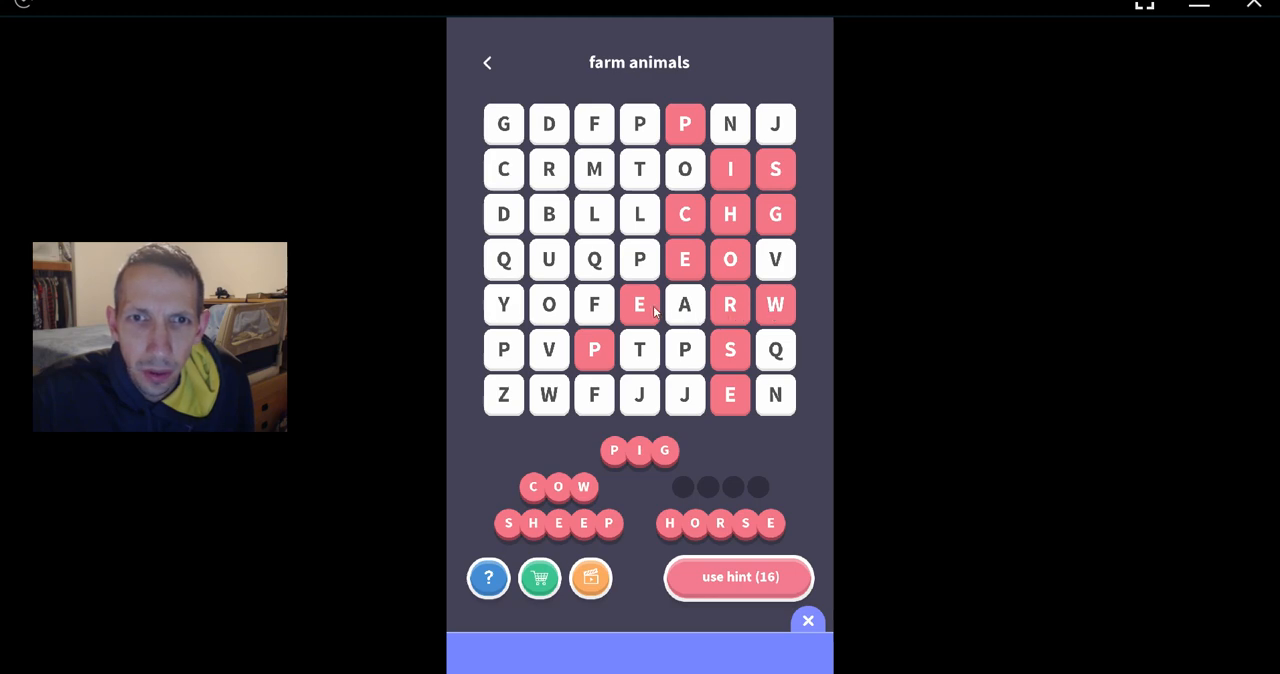
mouse_move(558, 334)
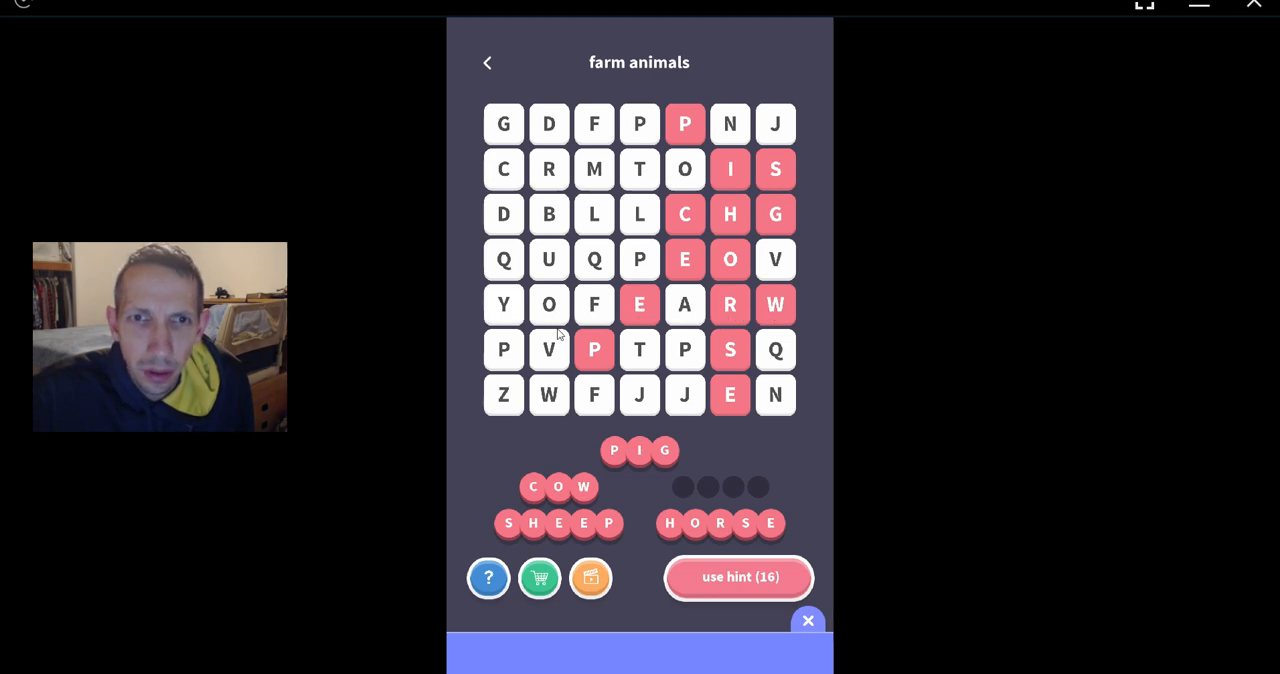
mouse_move(712, 370)
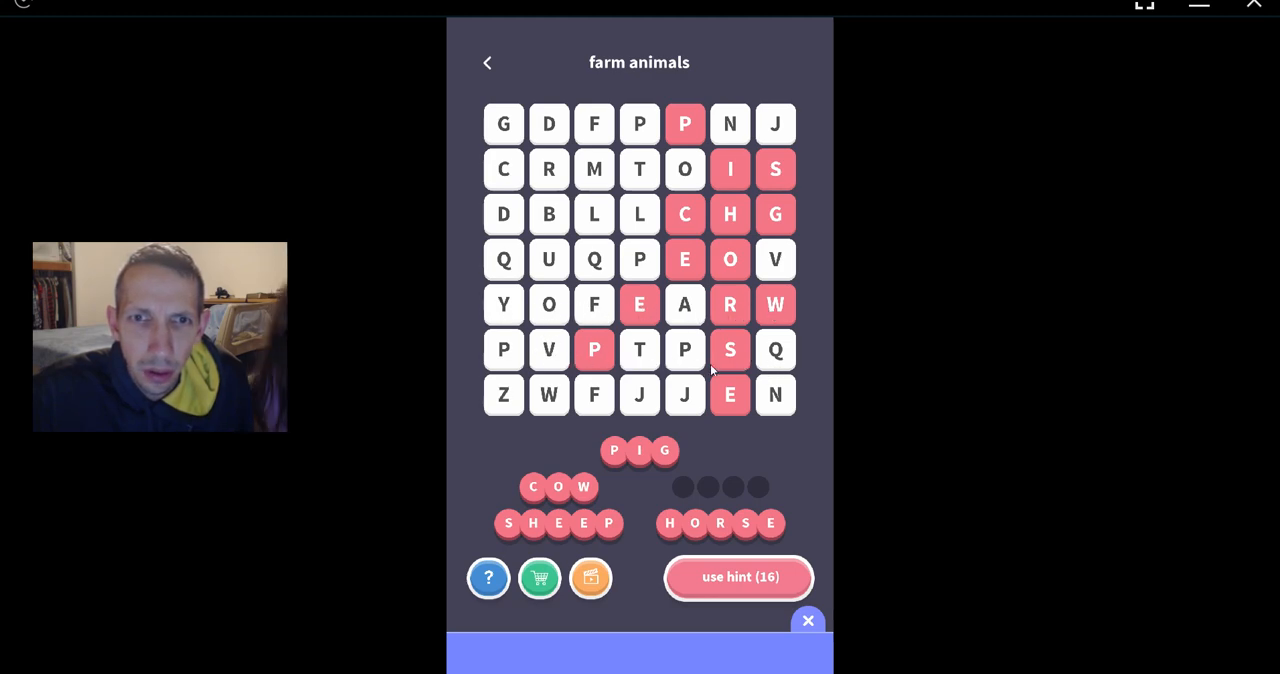
mouse_move(770, 404)
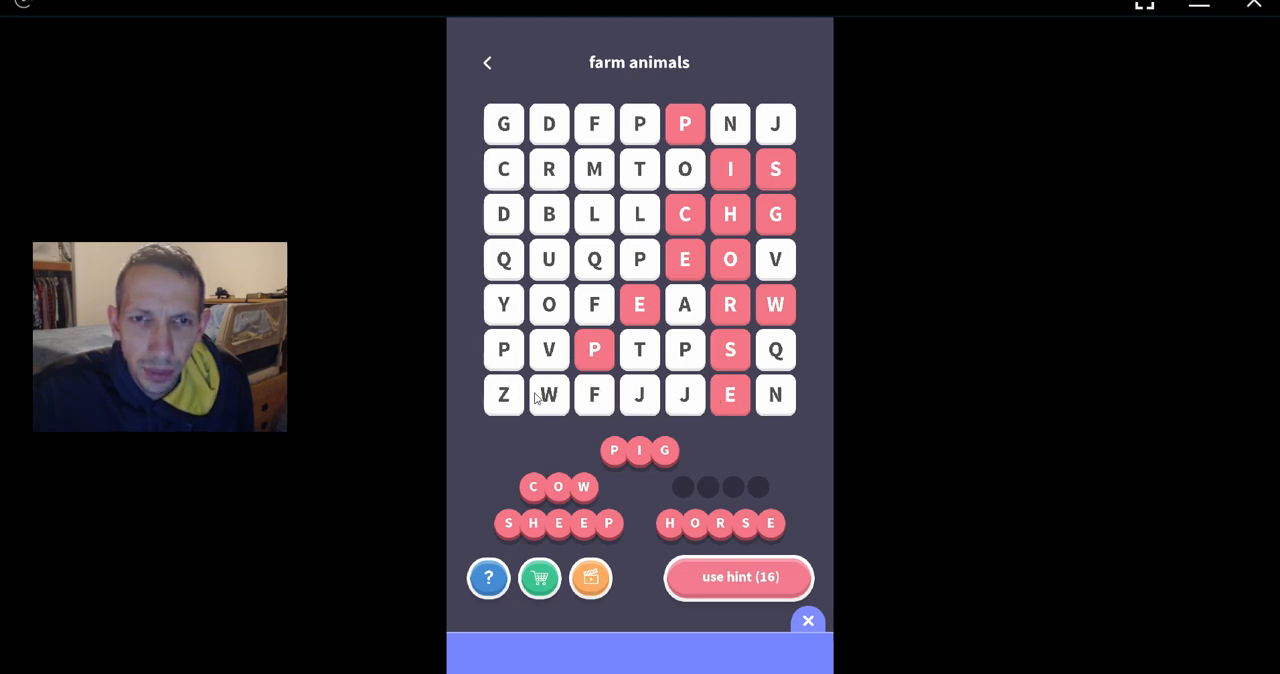
mouse_move(608, 444)
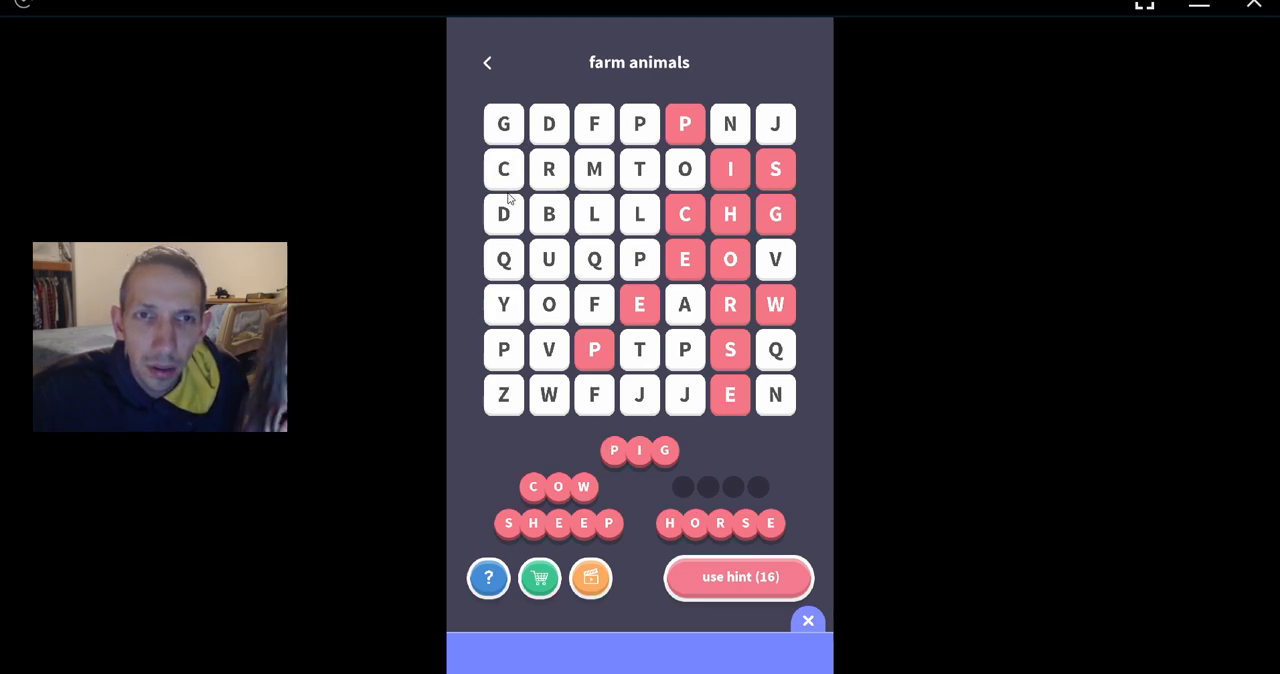
mouse_move(504, 248)
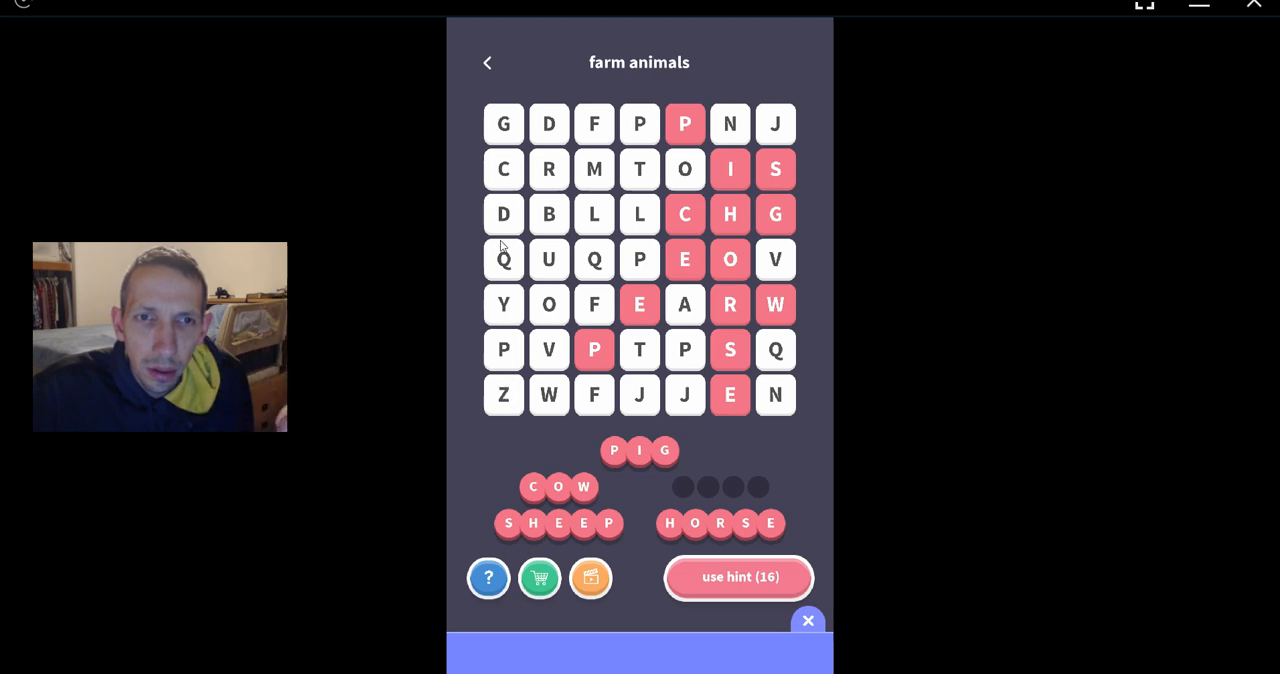
mouse_move(550, 348)
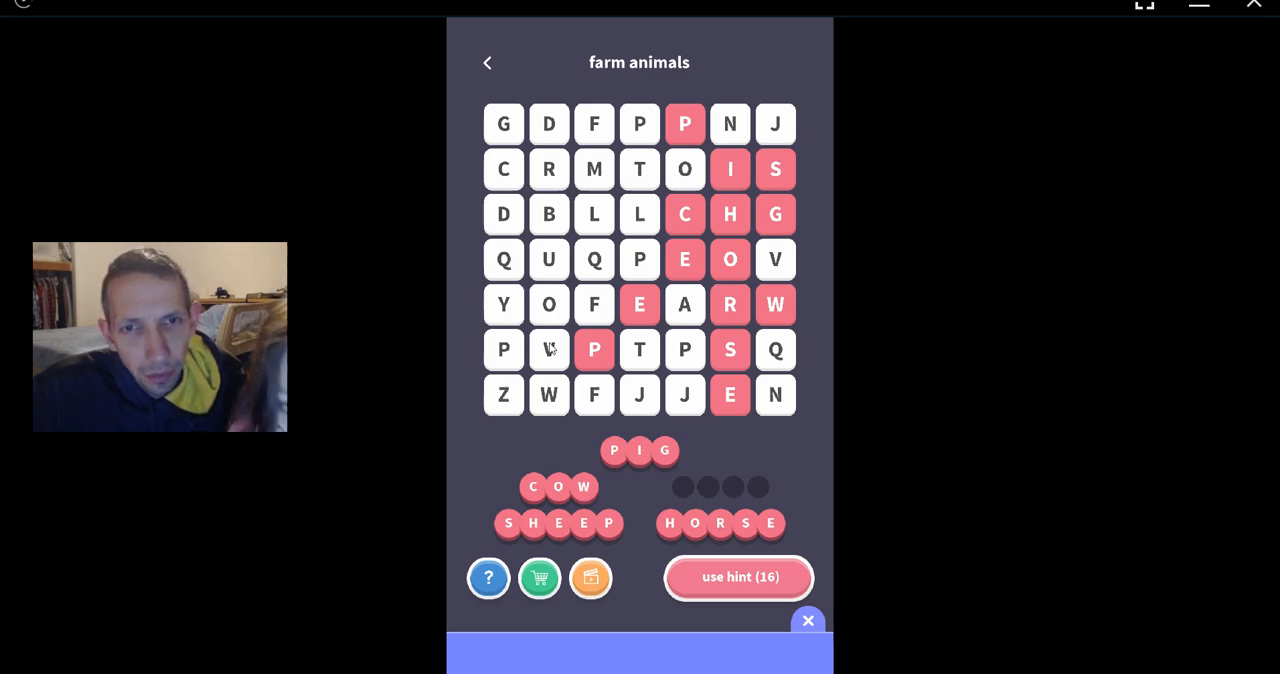
mouse_move(594, 312)
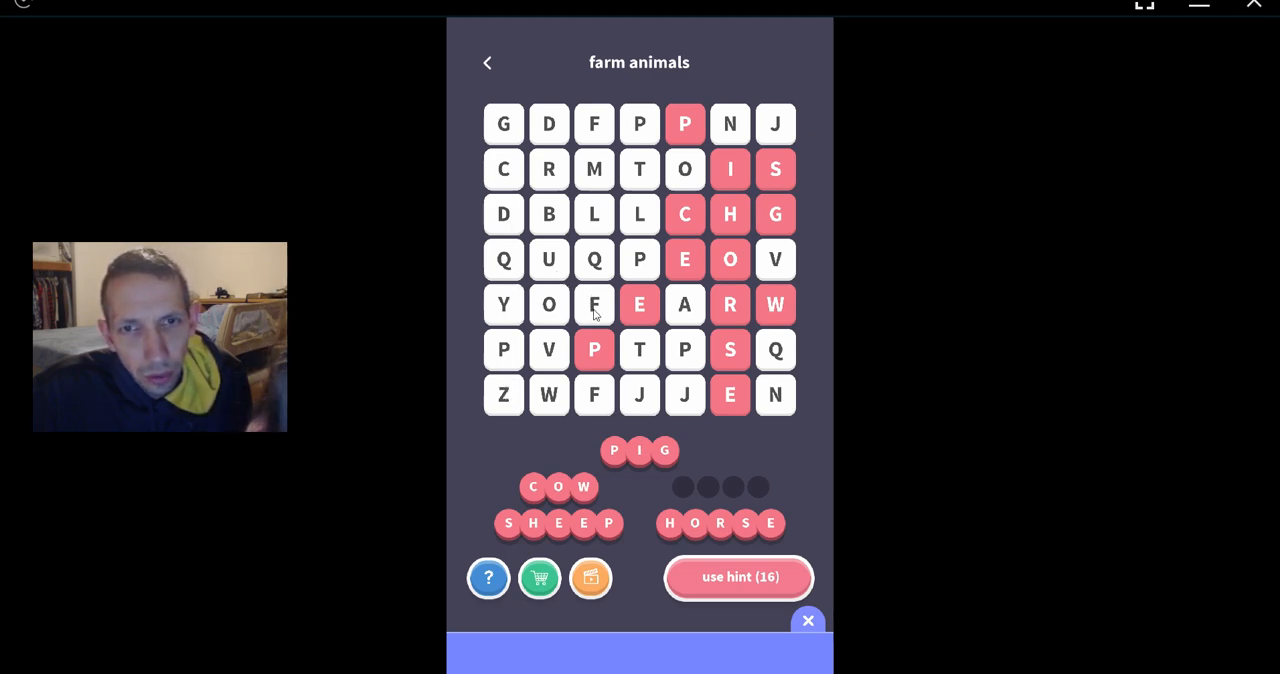
mouse_move(570, 240)
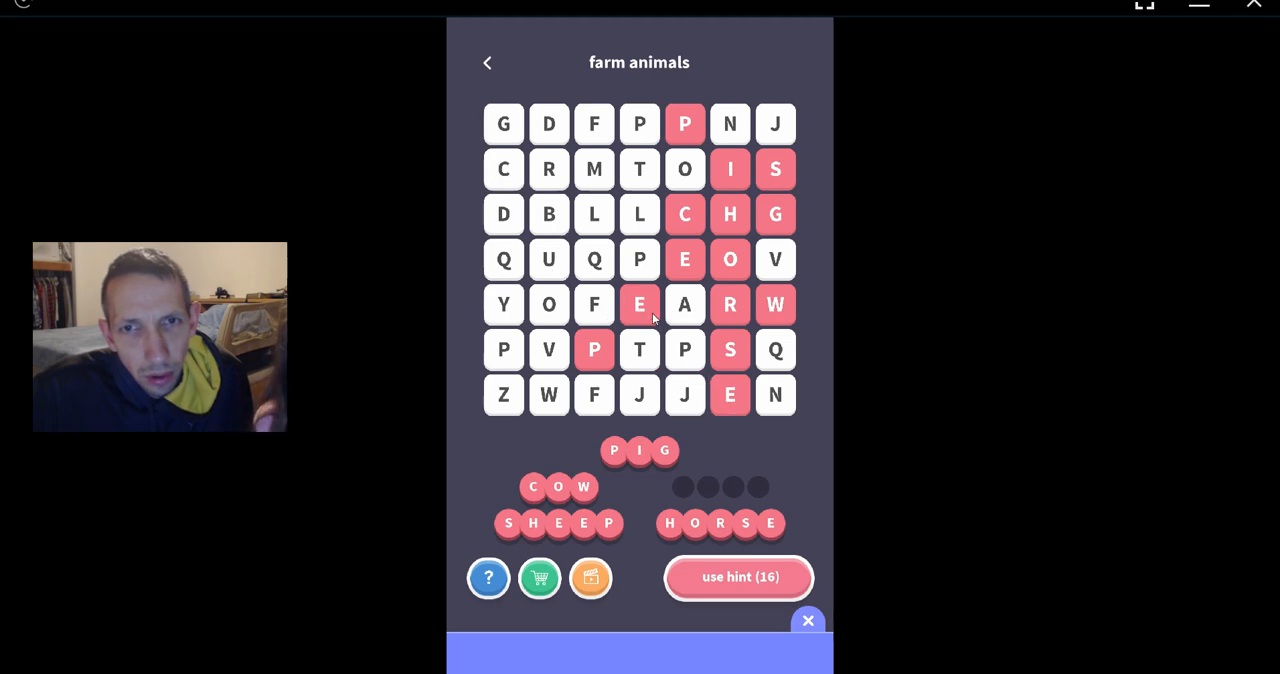
mouse_move(598, 216)
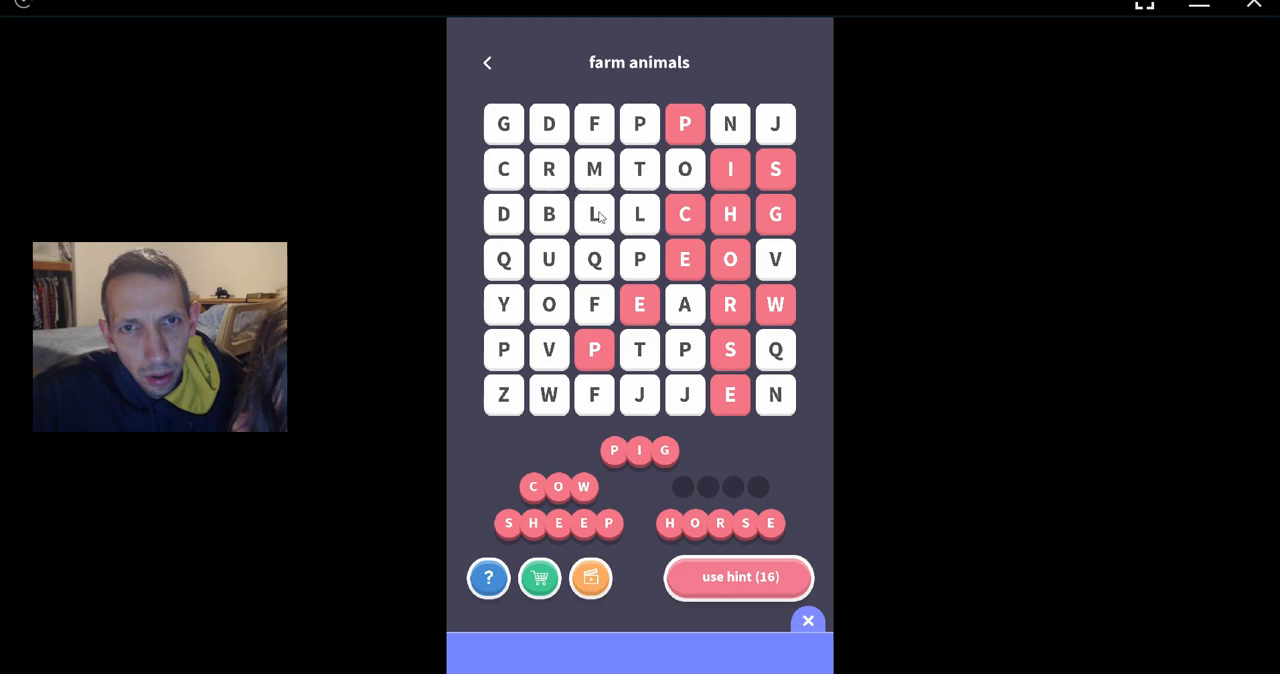
mouse_move(638, 256)
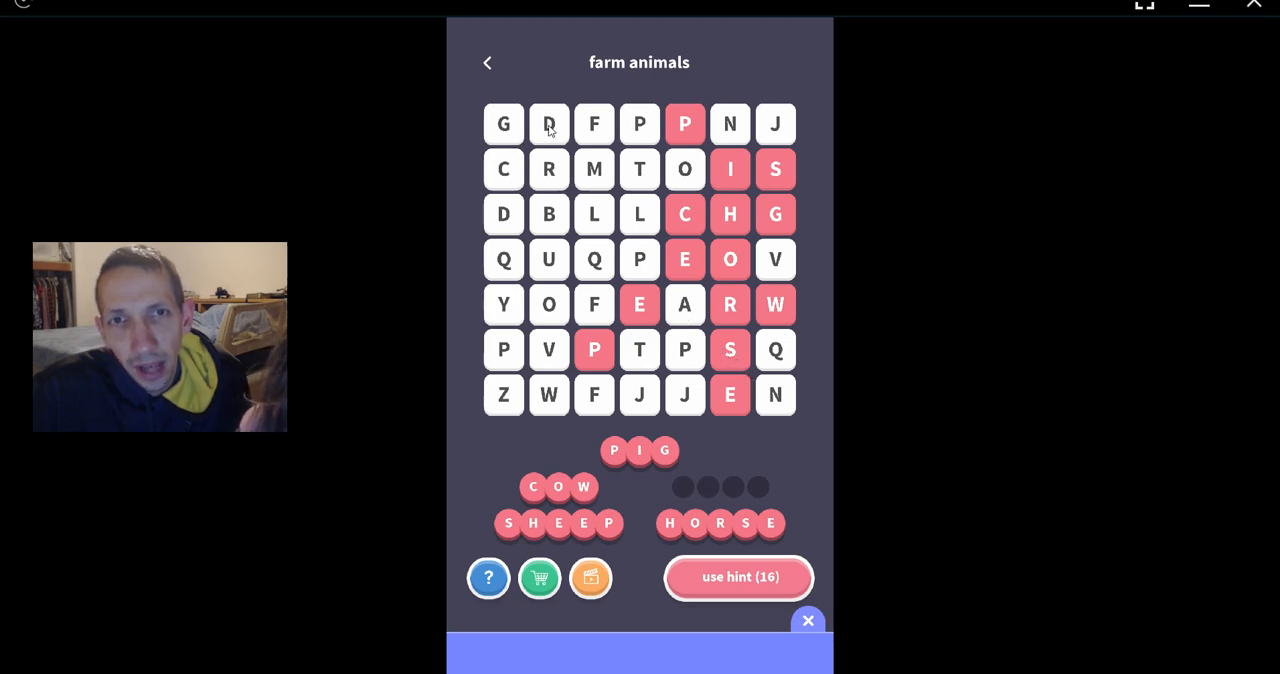
mouse_move(730, 308)
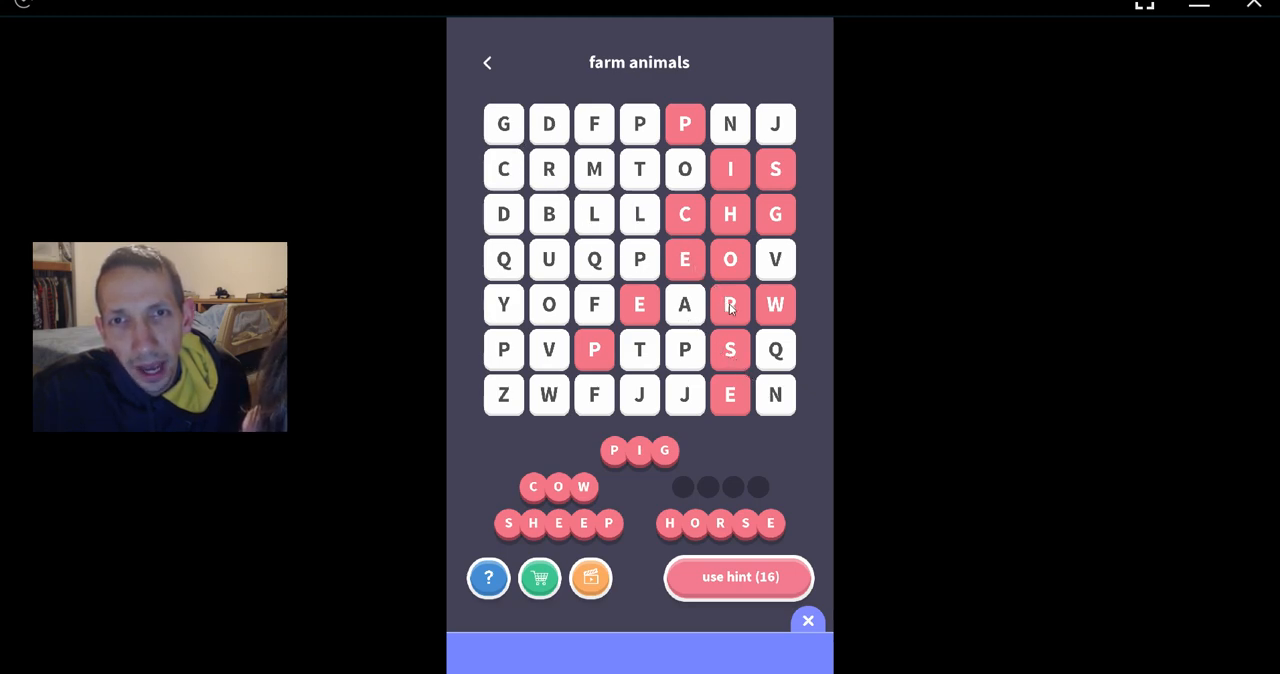
mouse_move(776, 304)
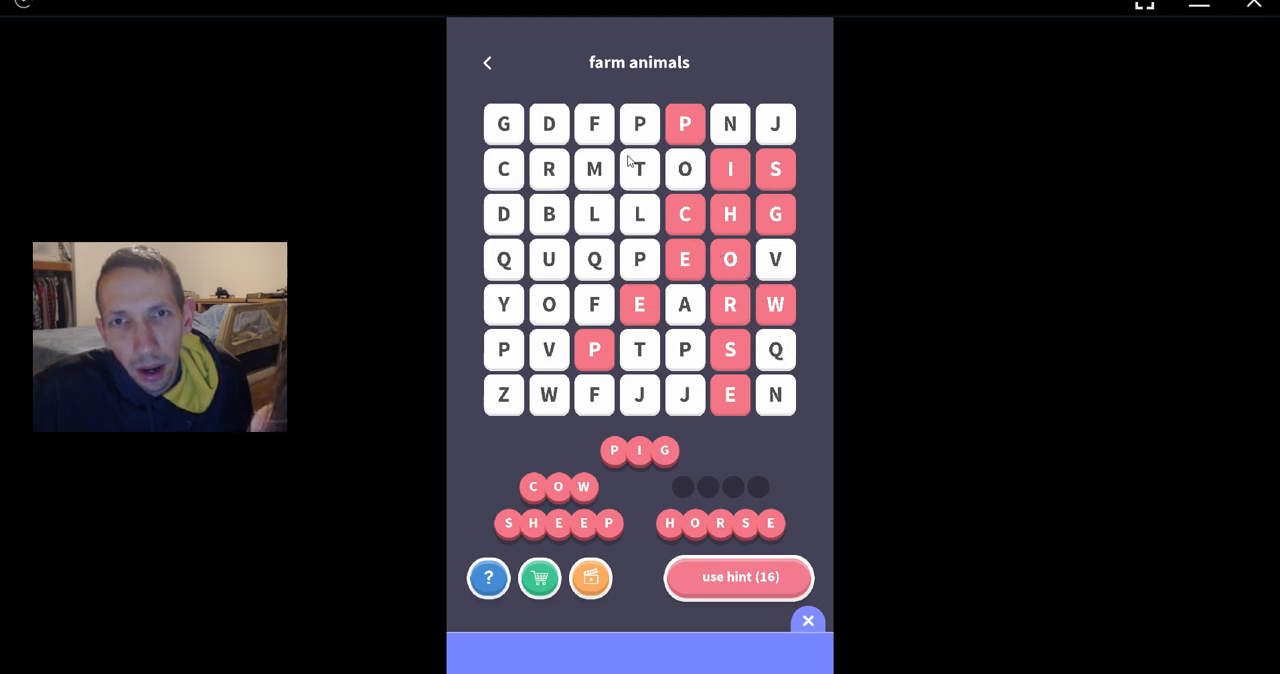
mouse_move(776, 304)
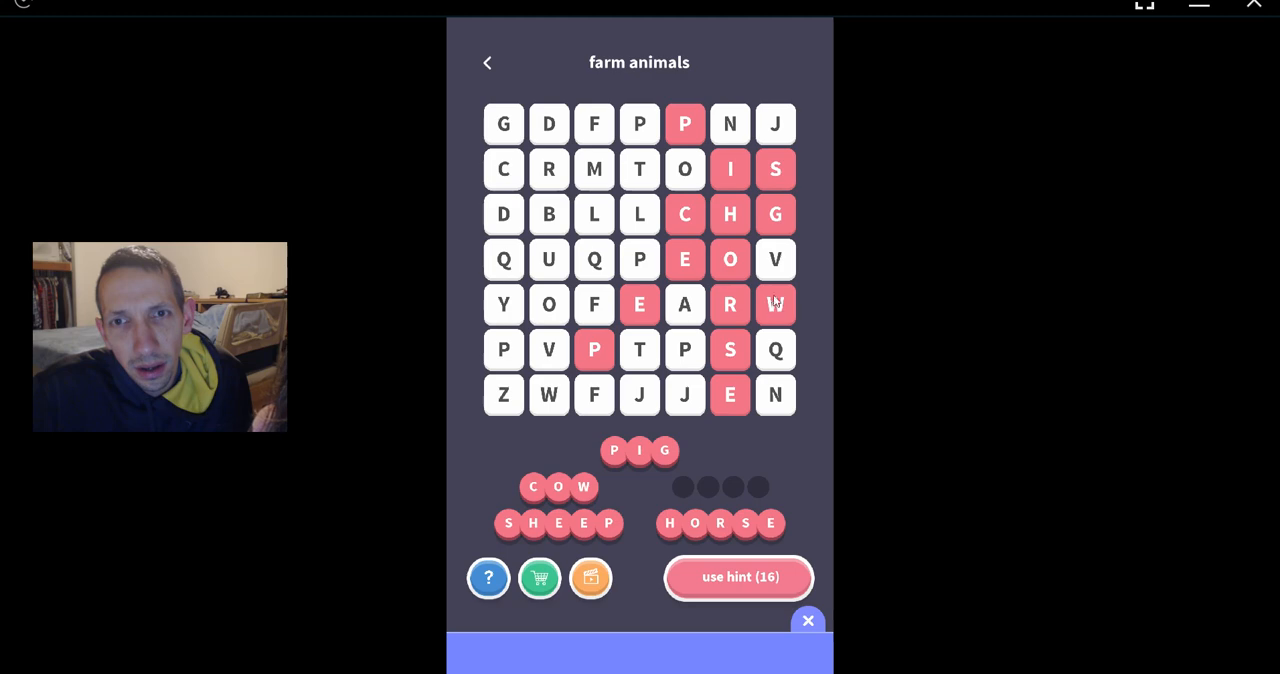
mouse_move(684, 164)
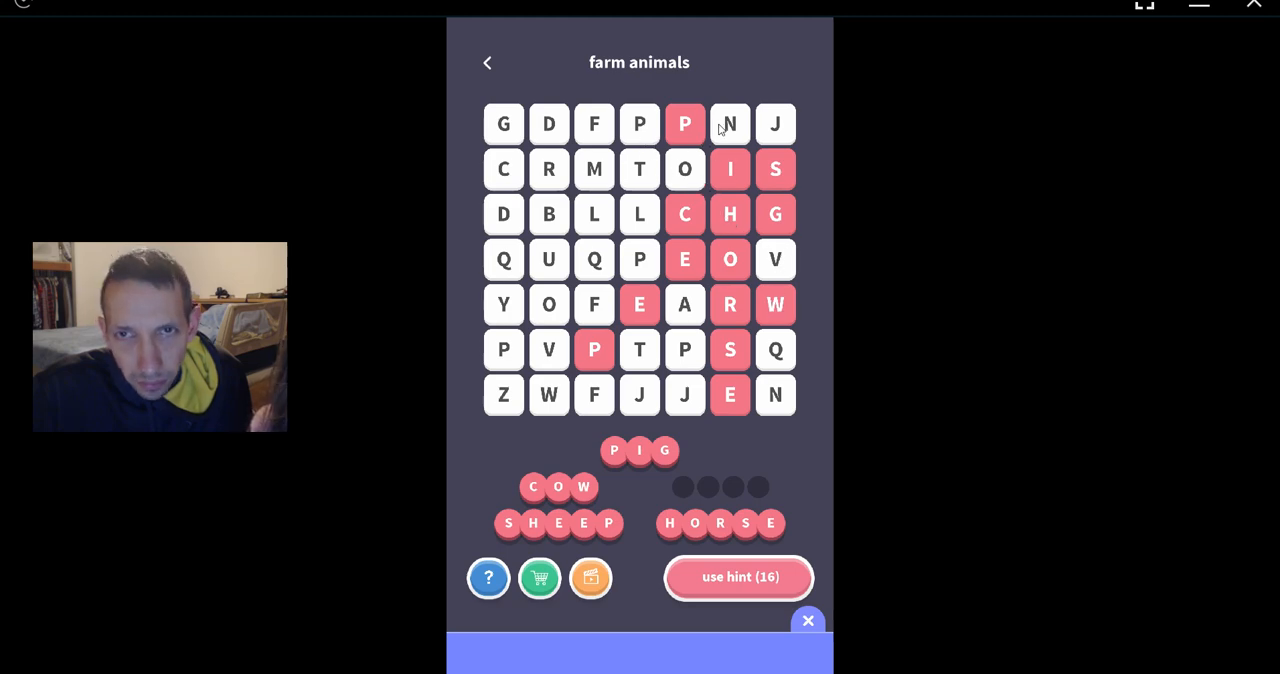
mouse_move(784, 136)
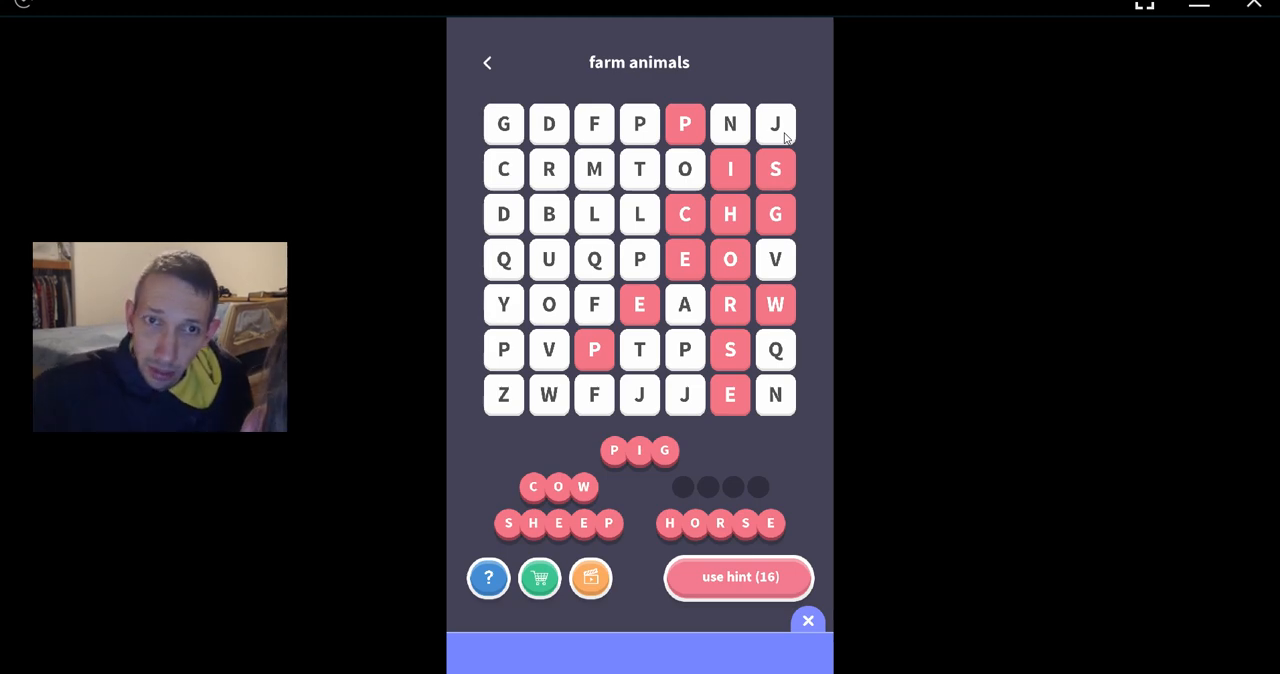
mouse_move(666, 290)
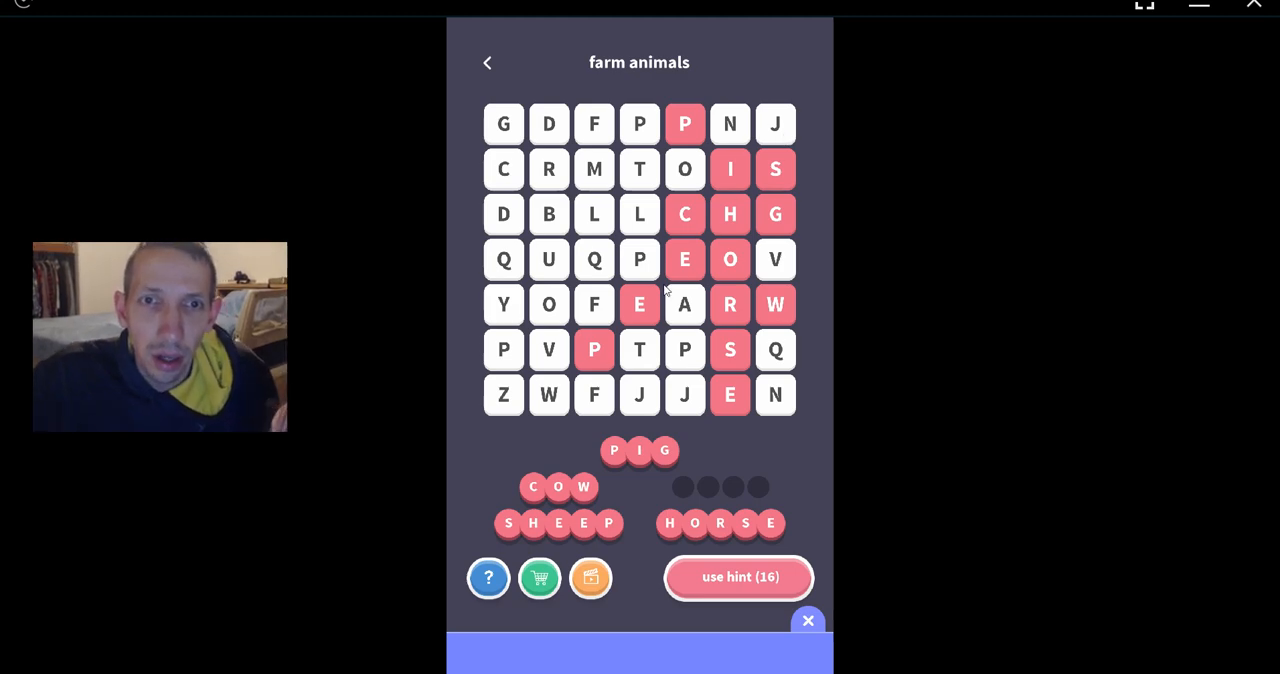
Step: Use a hint to reveal G as the first letter of the last four-letter word
left_click(738, 576)
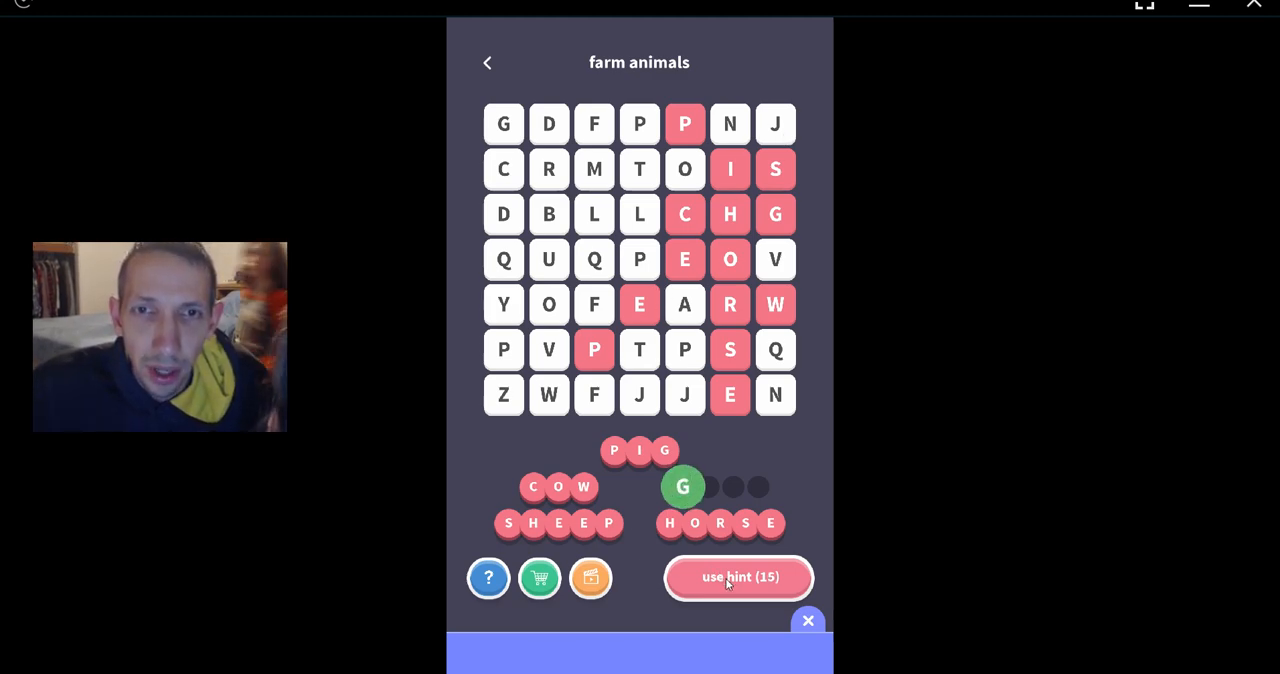